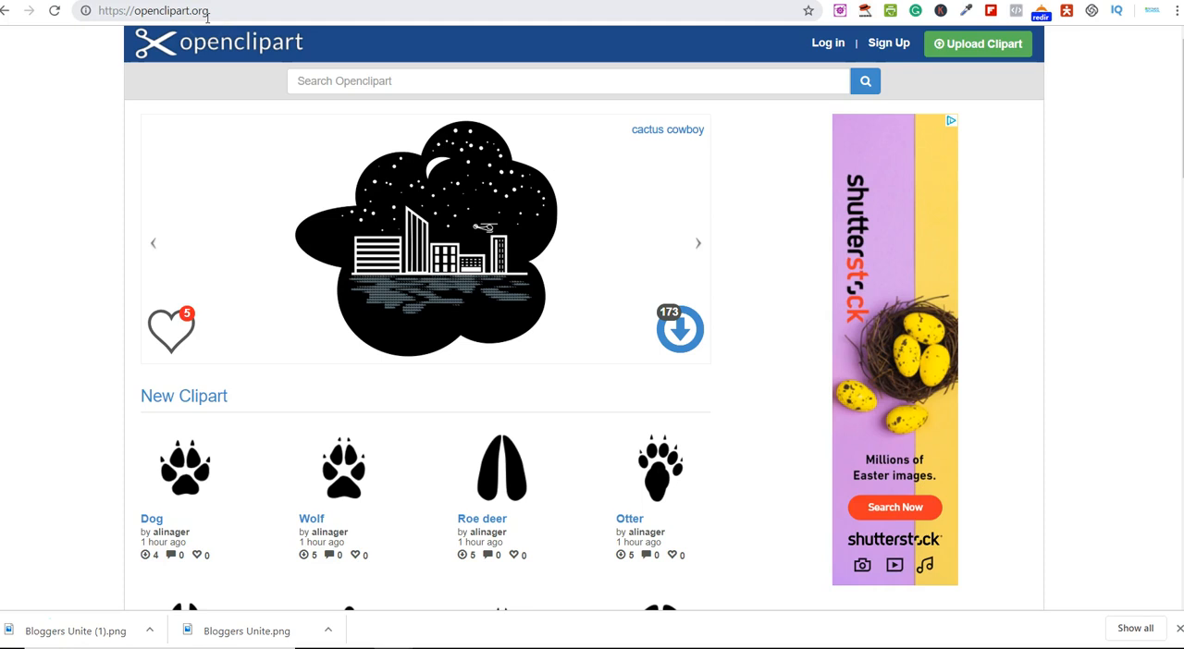
mouse_move(207, 25)
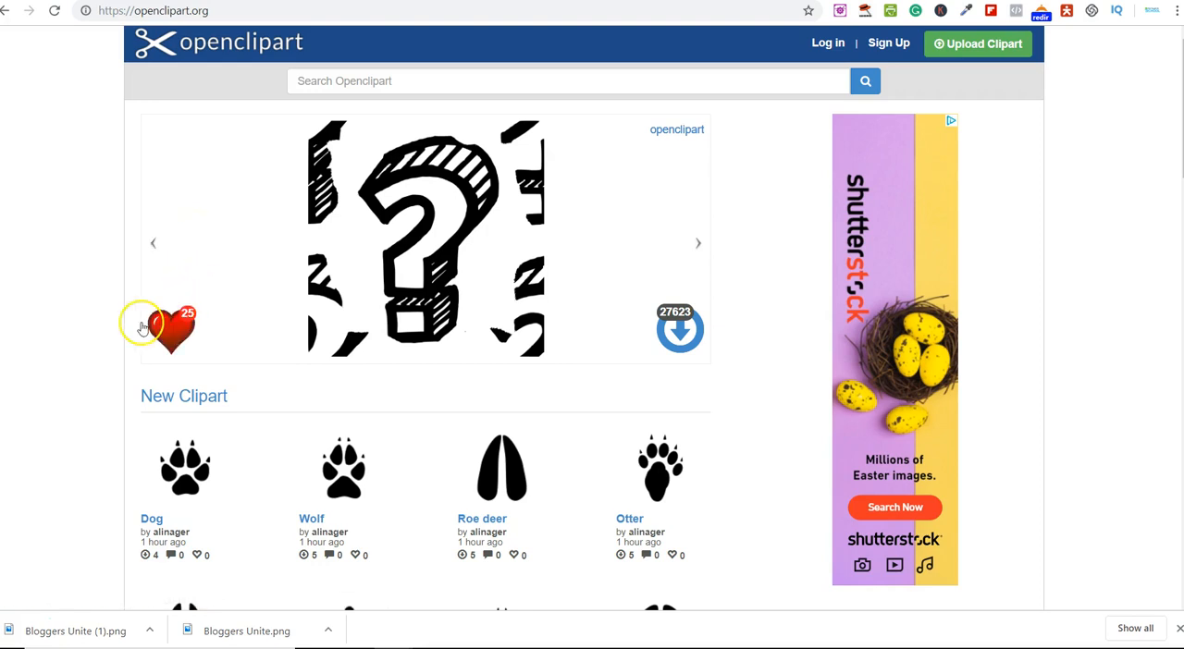
Scroll down to the New Clipart section and open the Wolf paw print detail page.
left_click(171, 330)
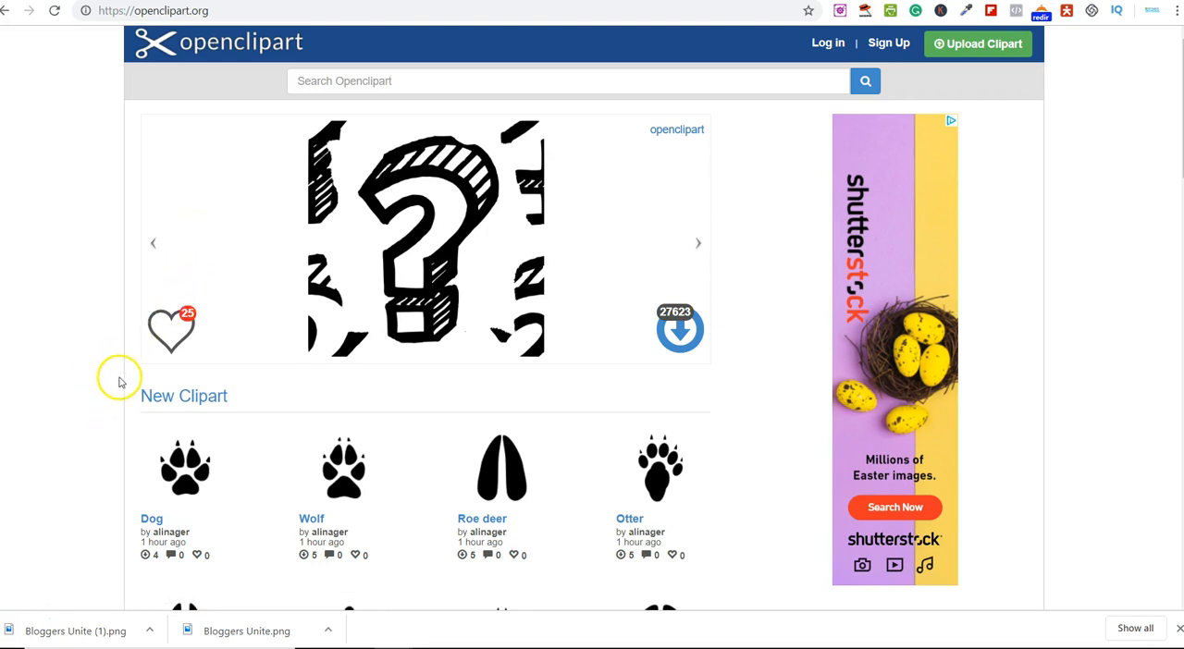
mouse_move(477, 94)
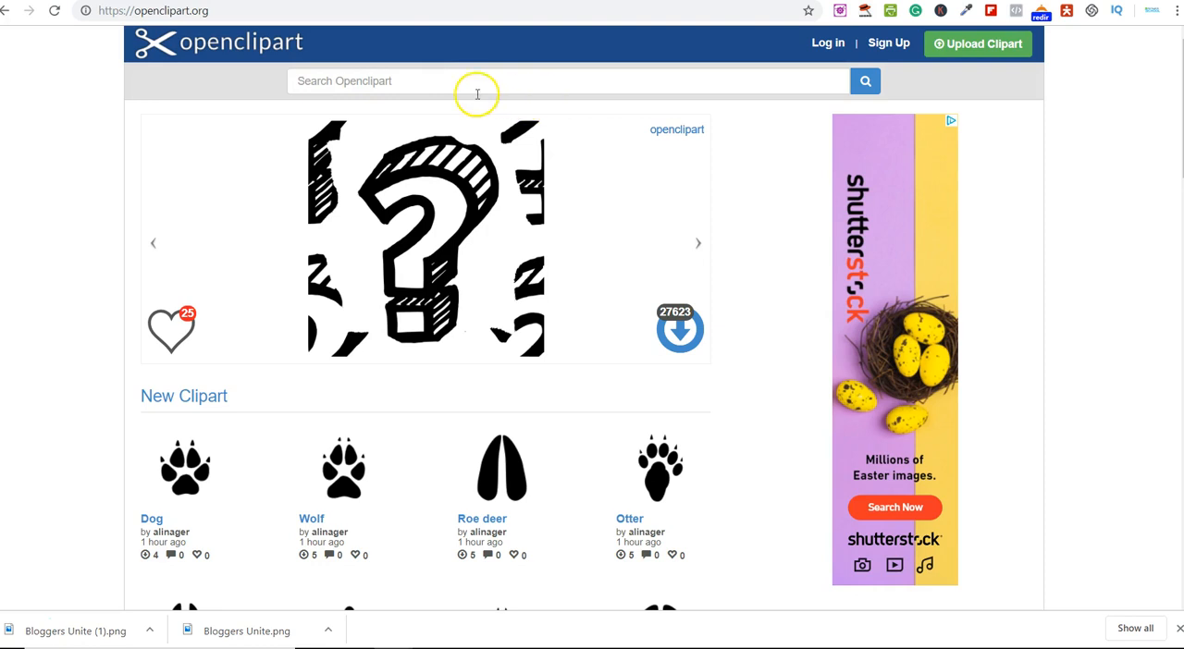
mouse_move(582, 260)
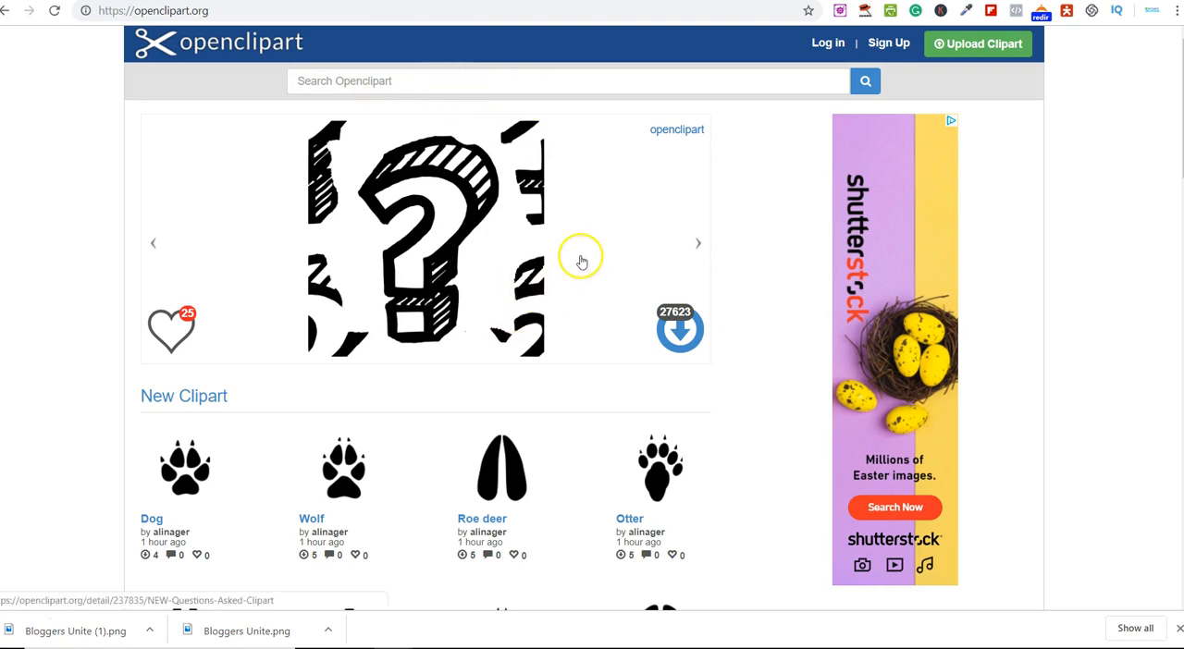
scroll("down", 3)
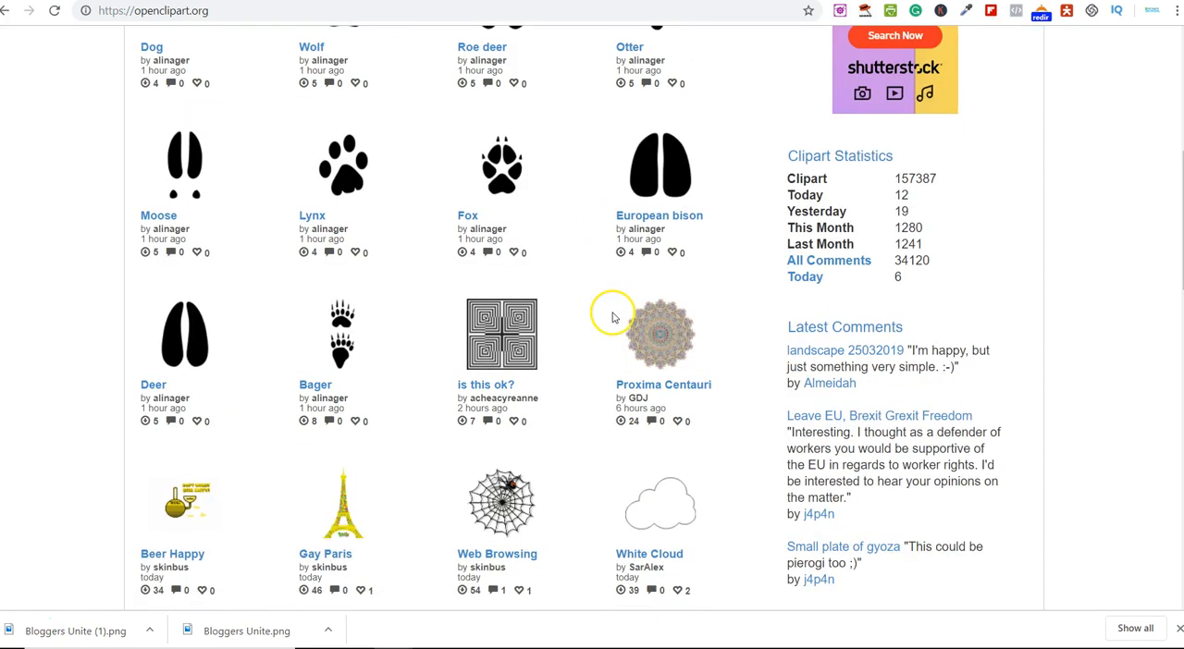
mouse_move(589, 355)
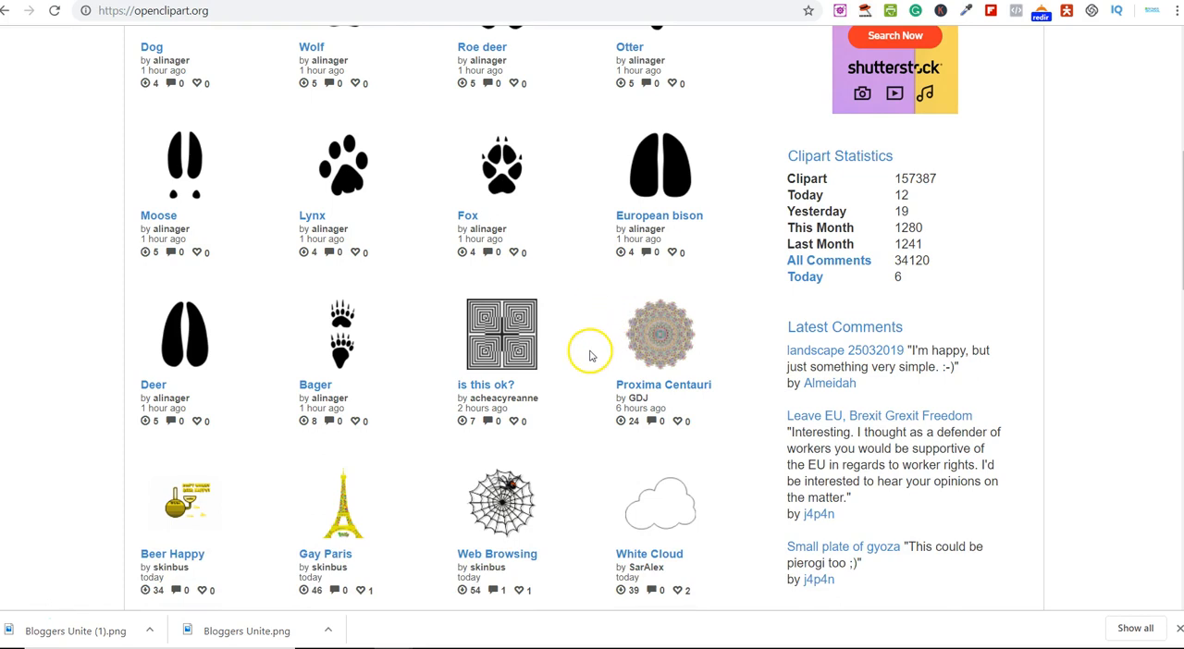
mouse_move(860, 169)
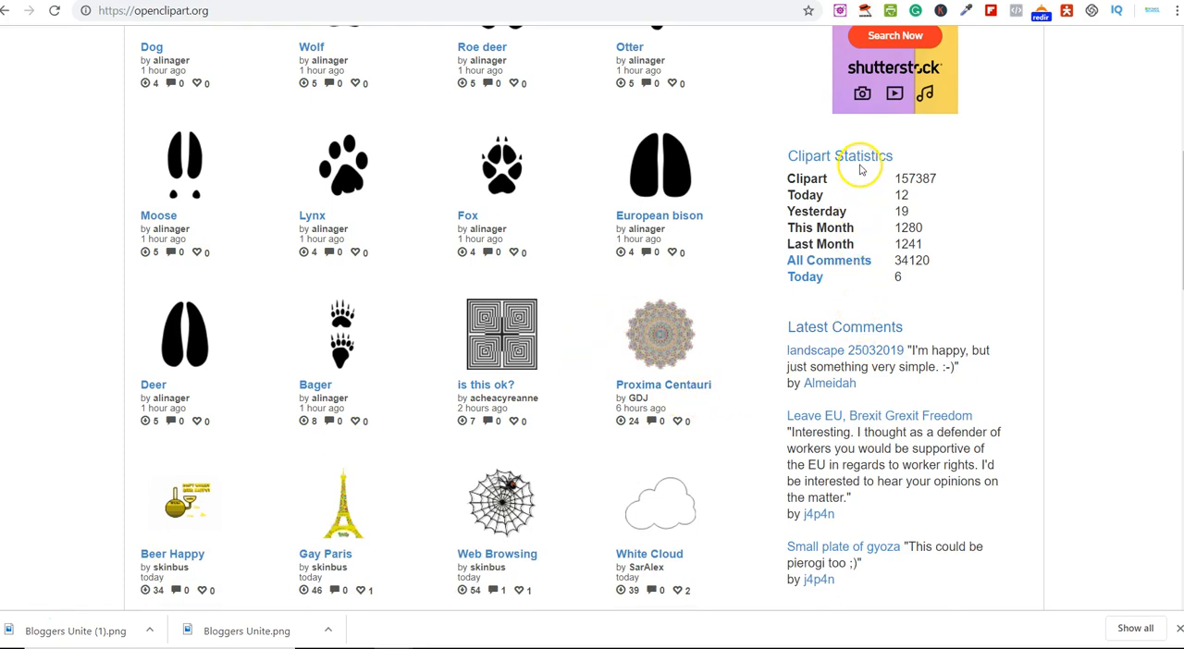
mouse_move(839, 155)
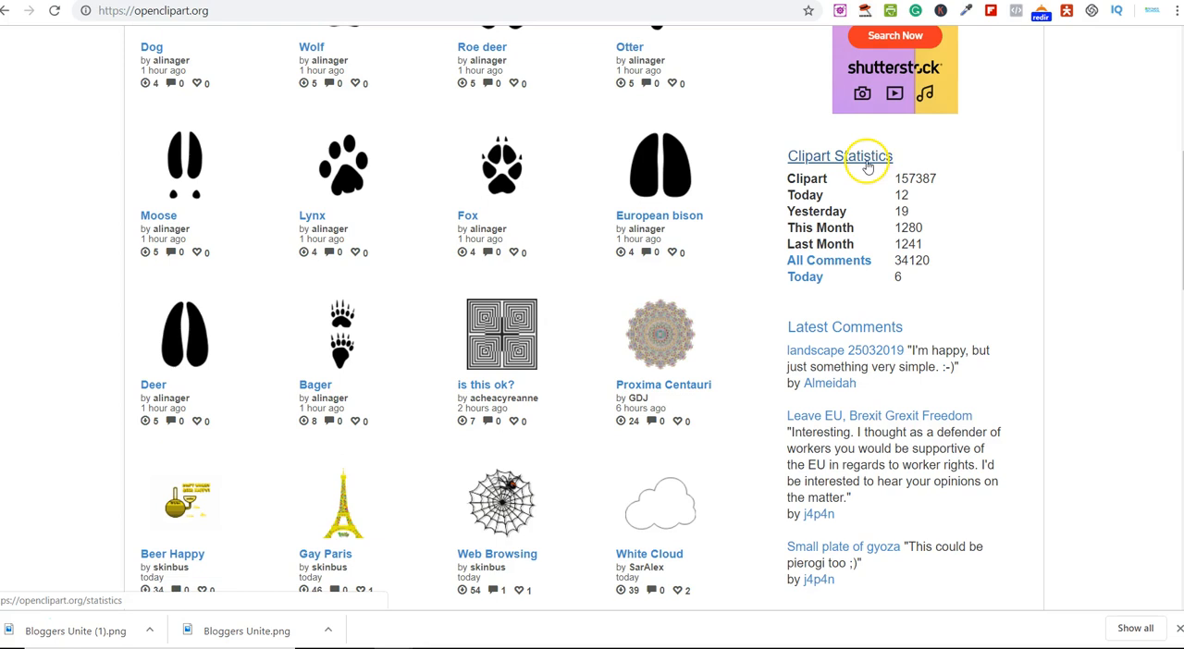
mouse_move(902, 381)
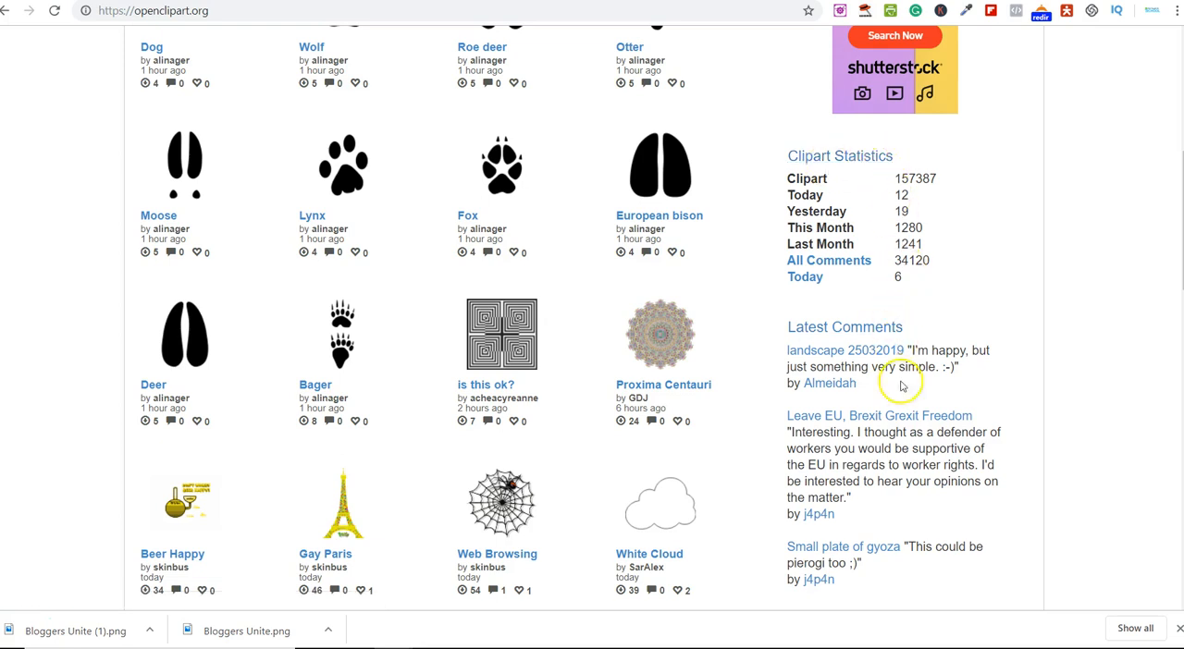
scroll("down", 3)
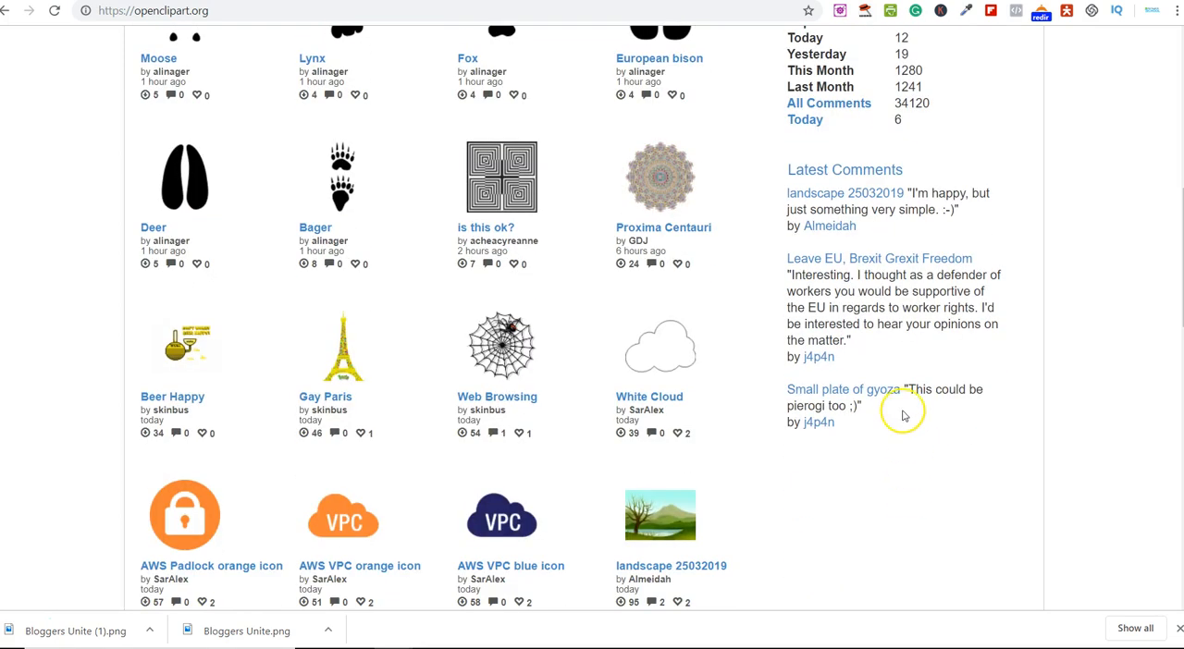
scroll("down", 3)
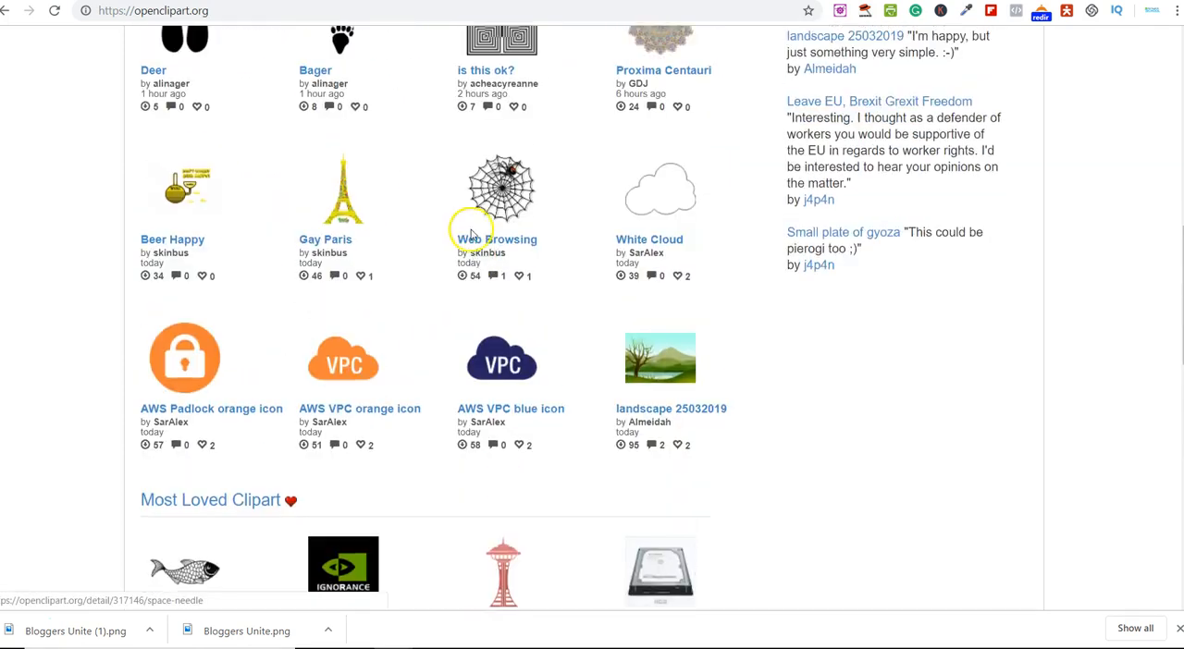
scroll("down", 3)
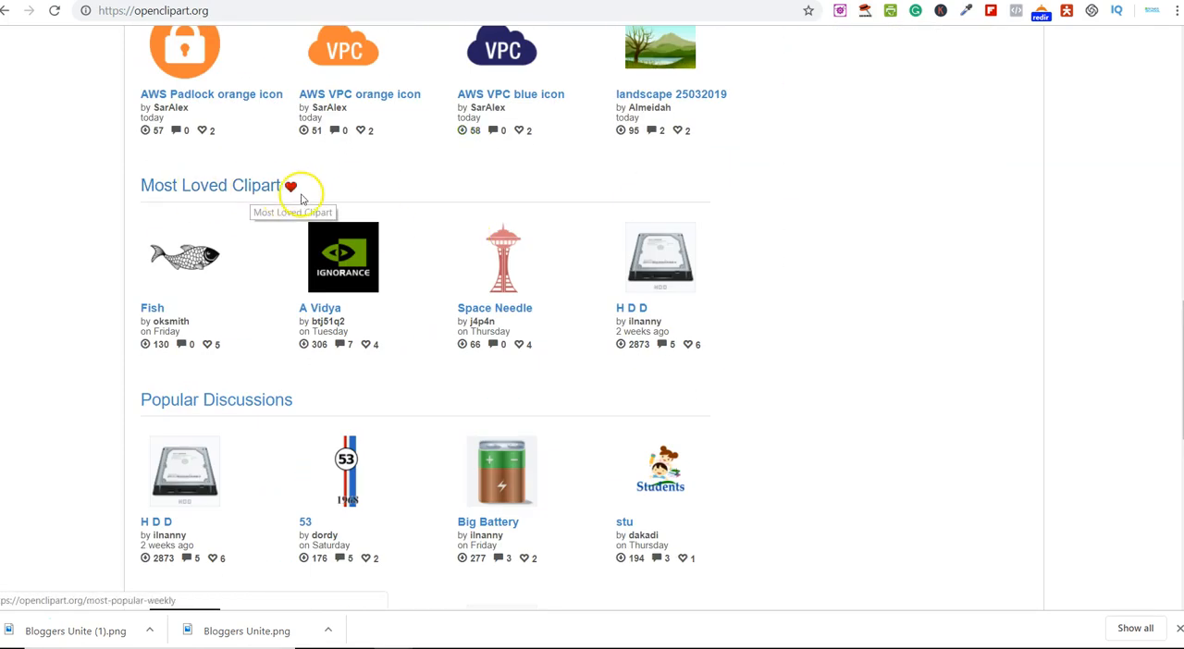
scroll("down", 3)
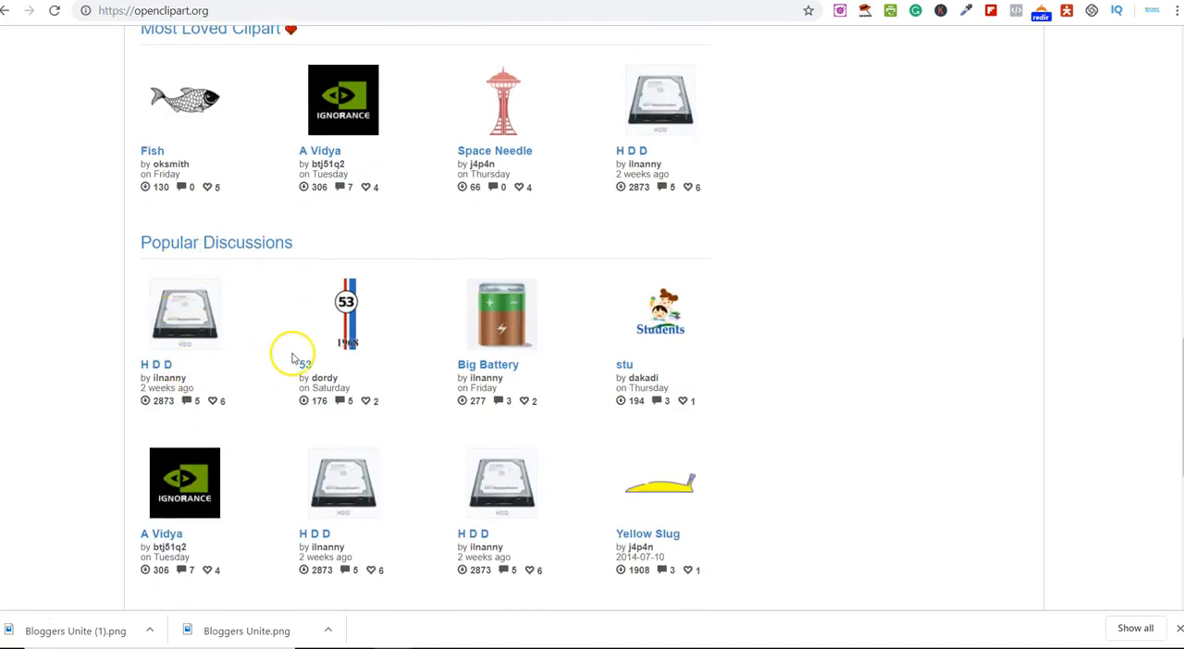
scroll("down", 3)
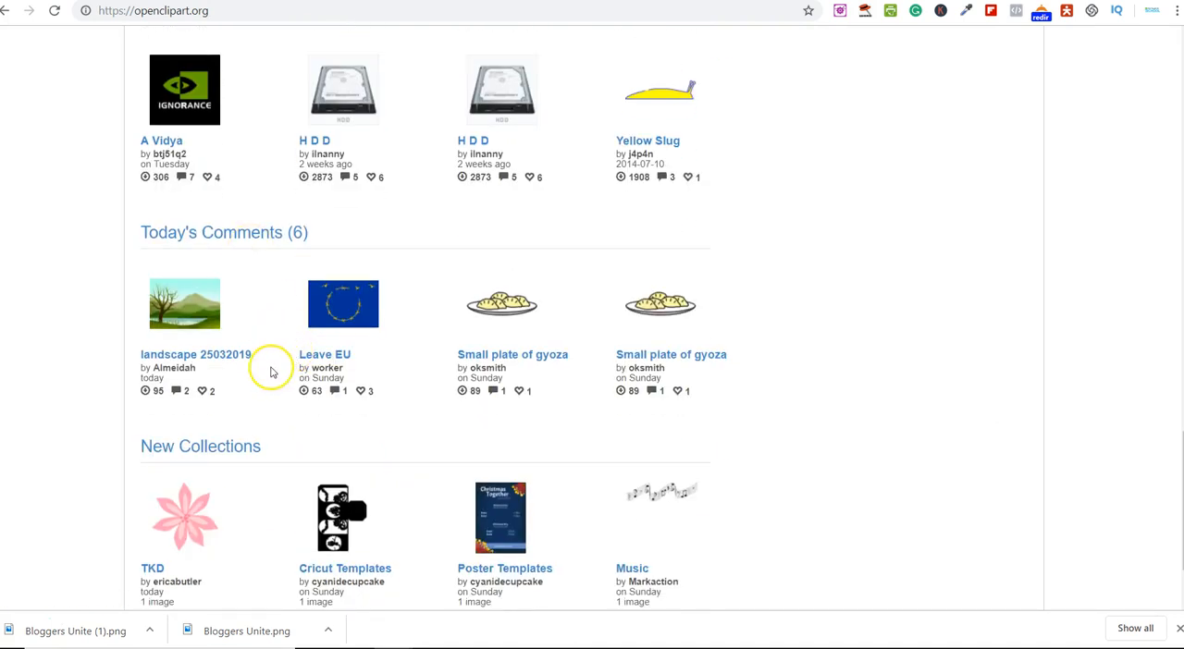
scroll("down", 3)
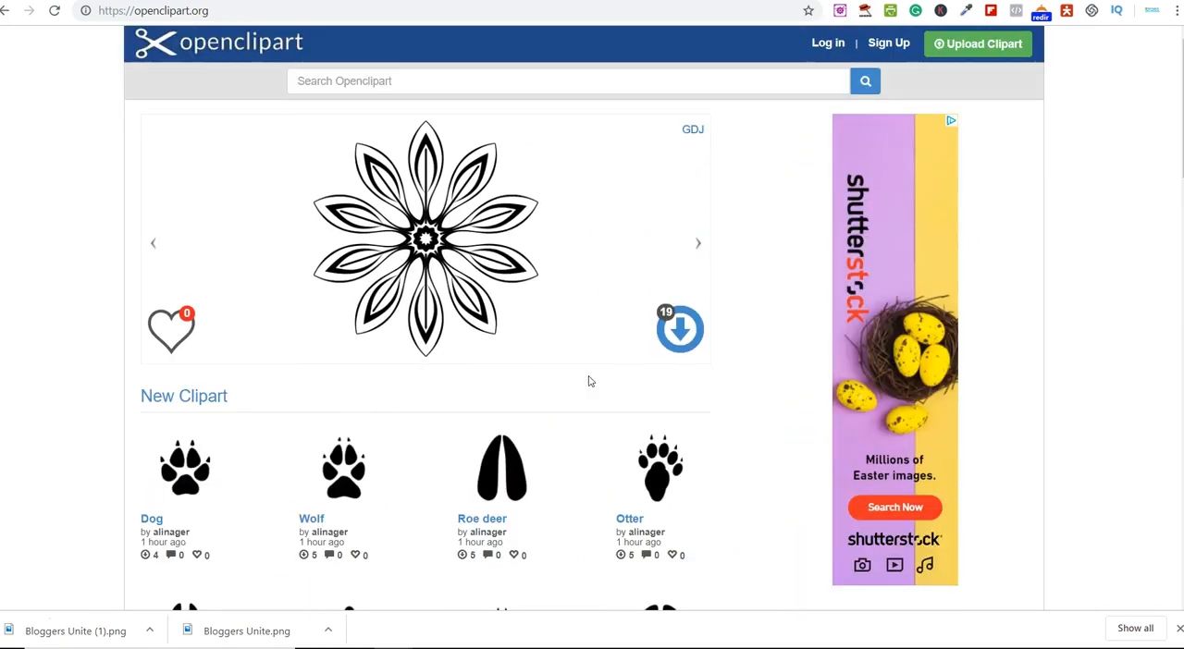
scroll("down", 3)
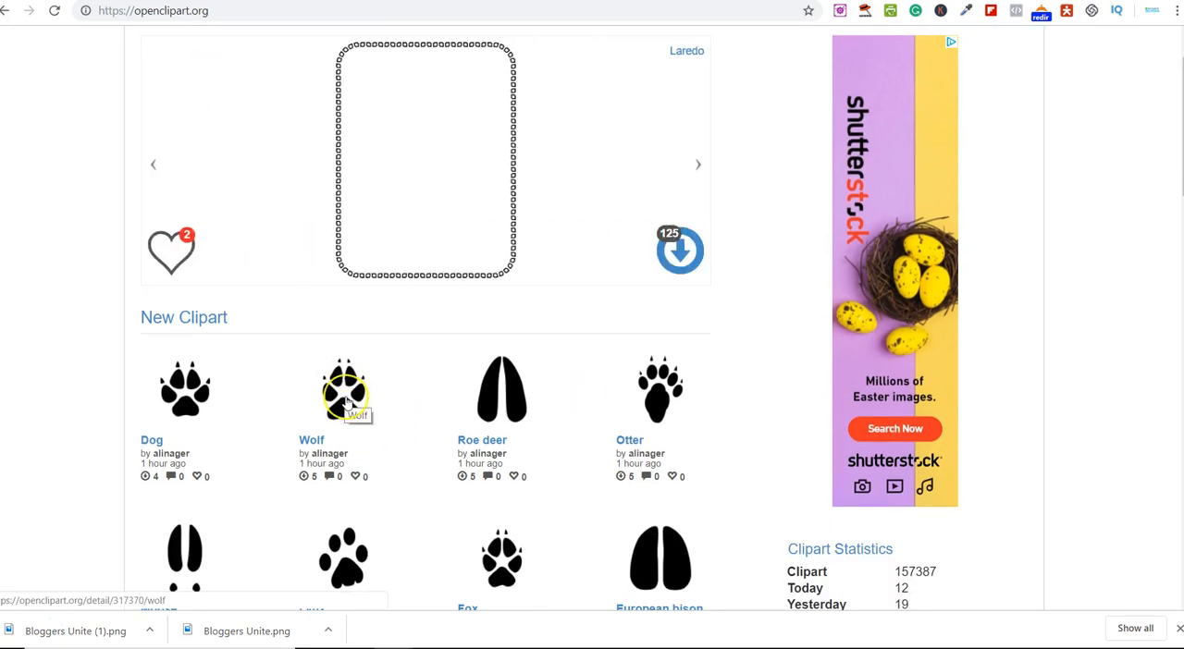
mouse_move(584, 83)
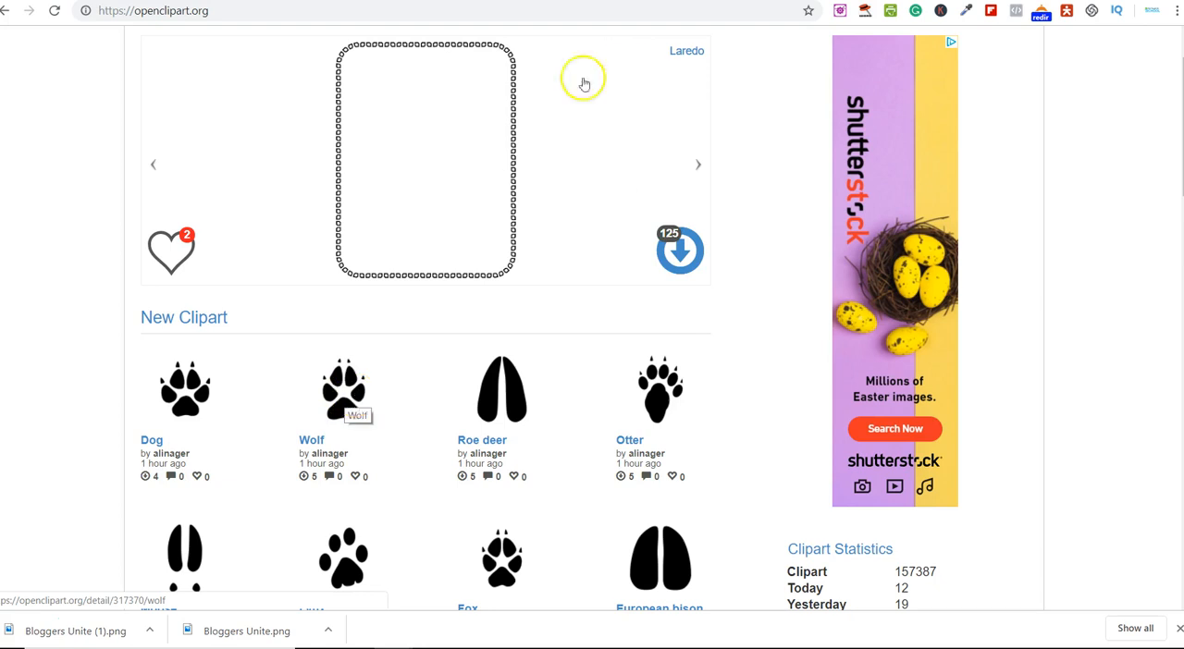
left_click(343, 388)
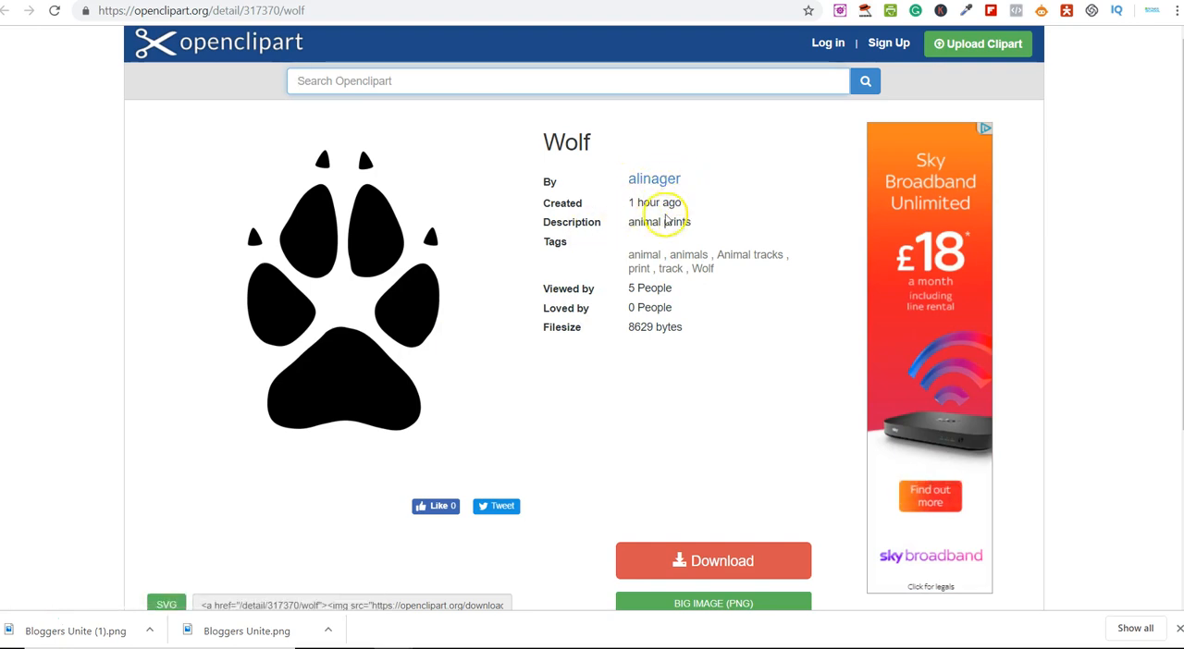
mouse_move(668, 377)
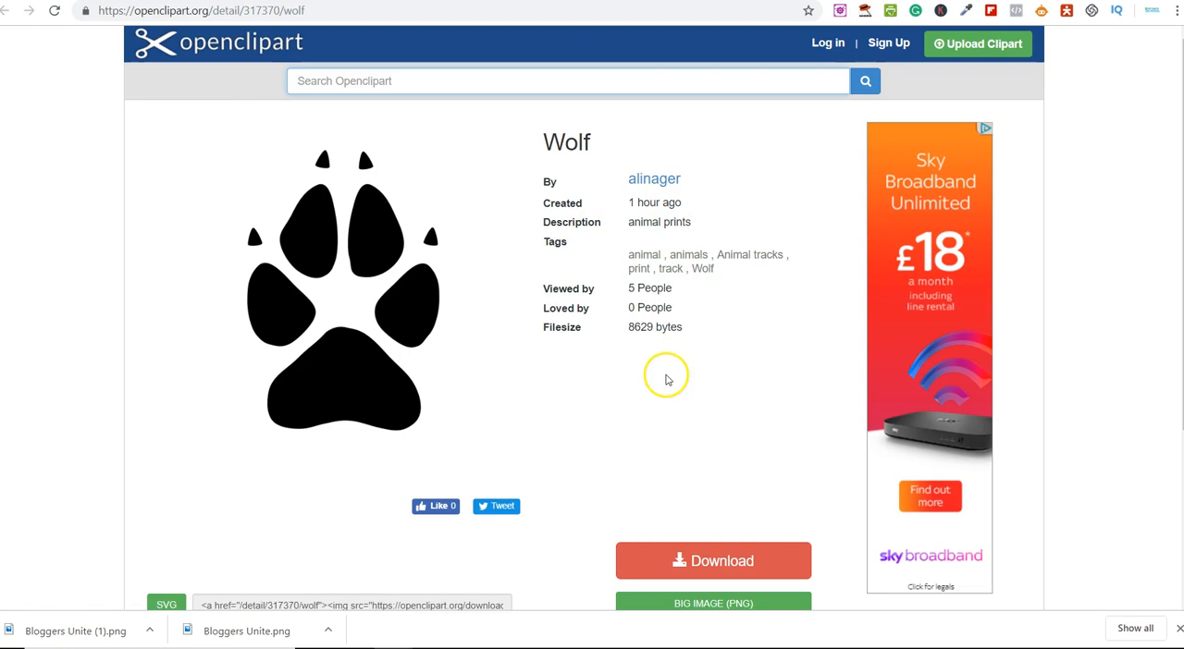
mouse_move(622, 384)
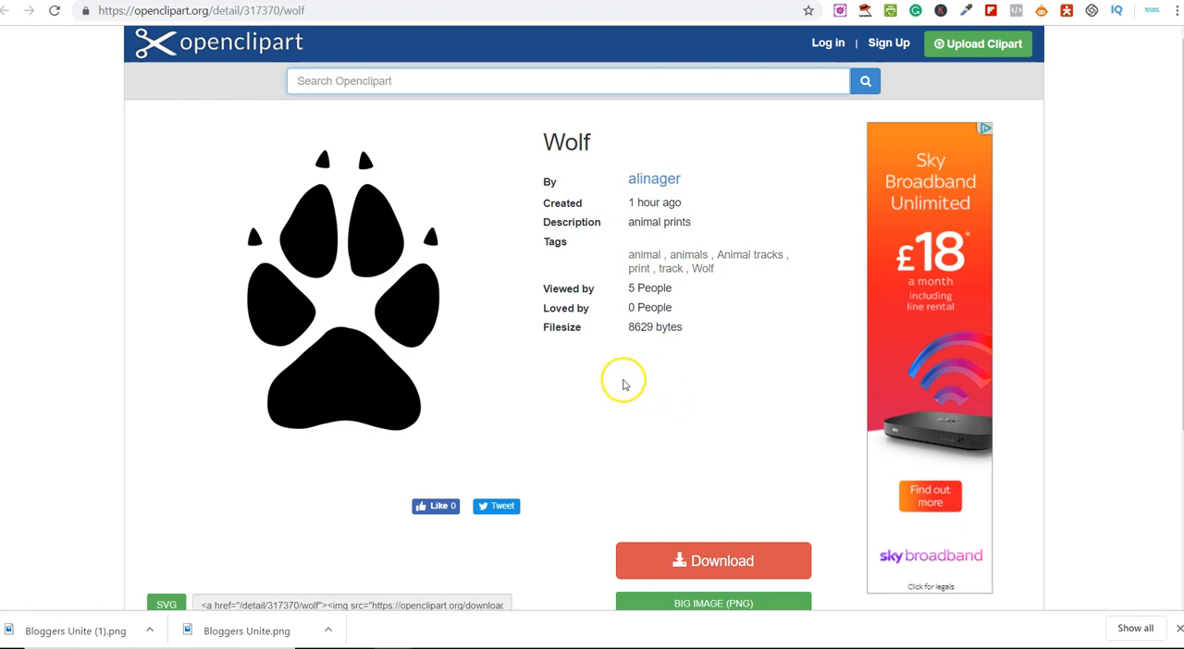
scroll("down", 3)
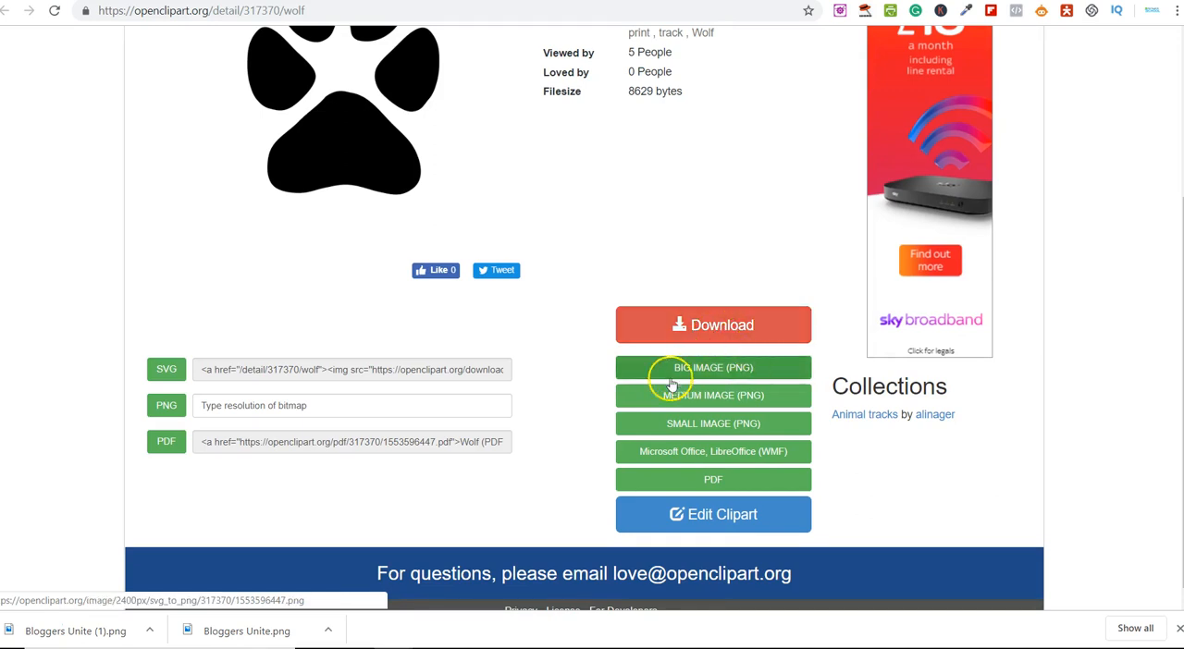
mouse_move(713, 394)
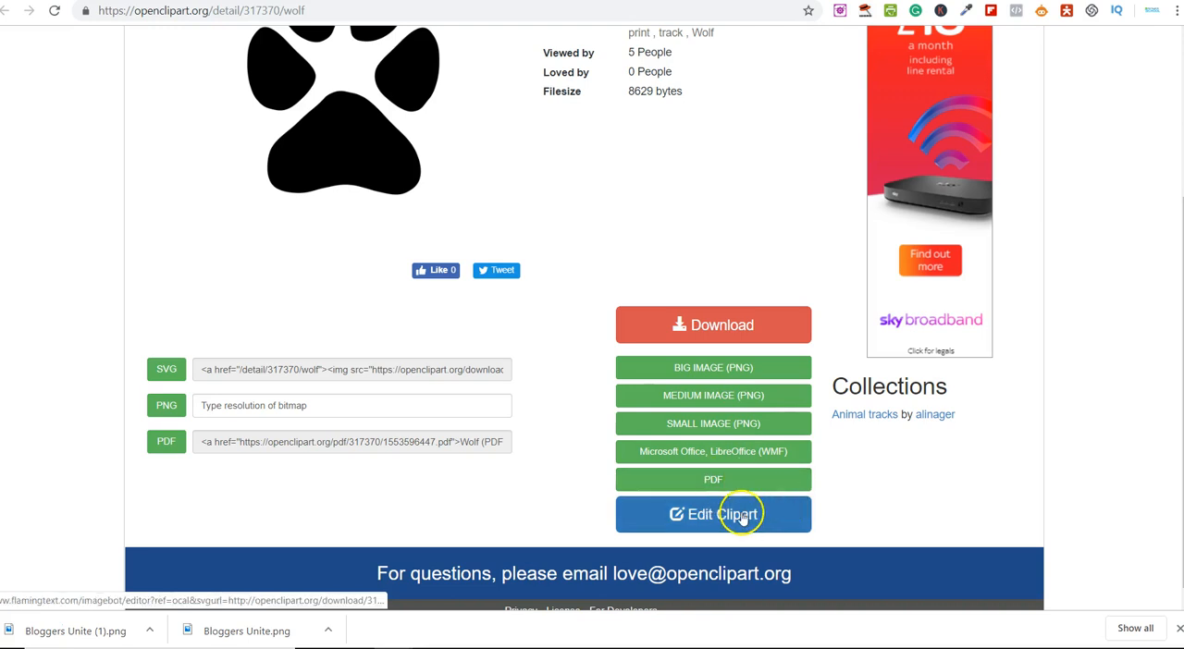
mouse_move(327, 439)
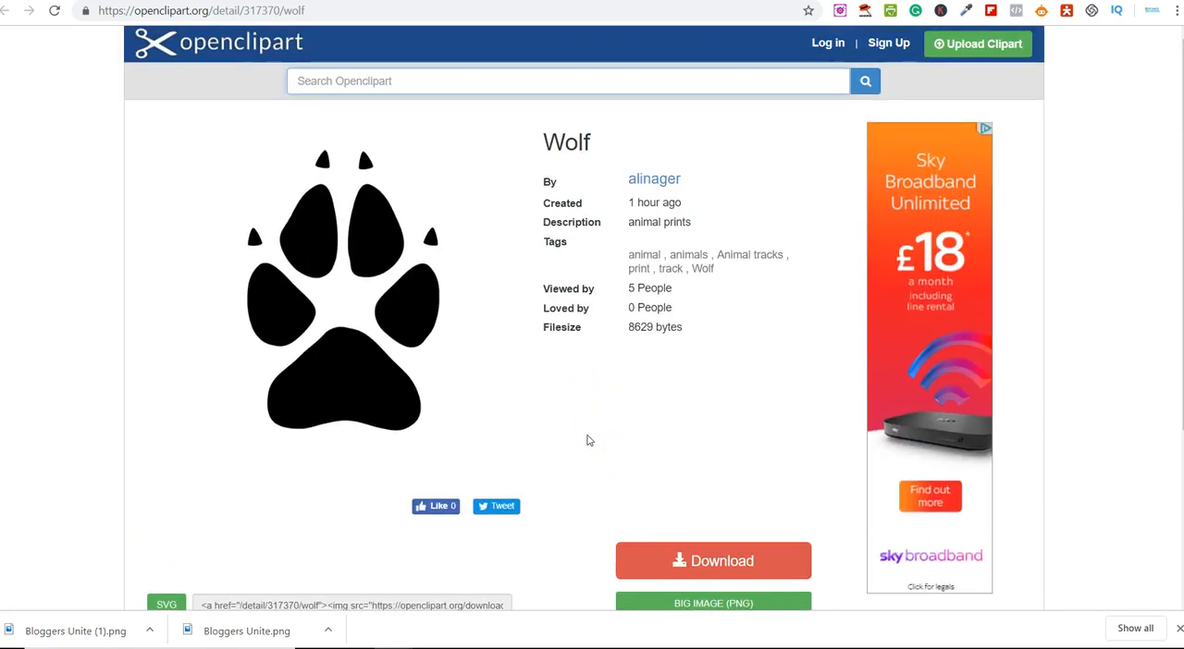
Scroll to the download options and download the Wolf paw print as SVG.
scroll("down", 3)
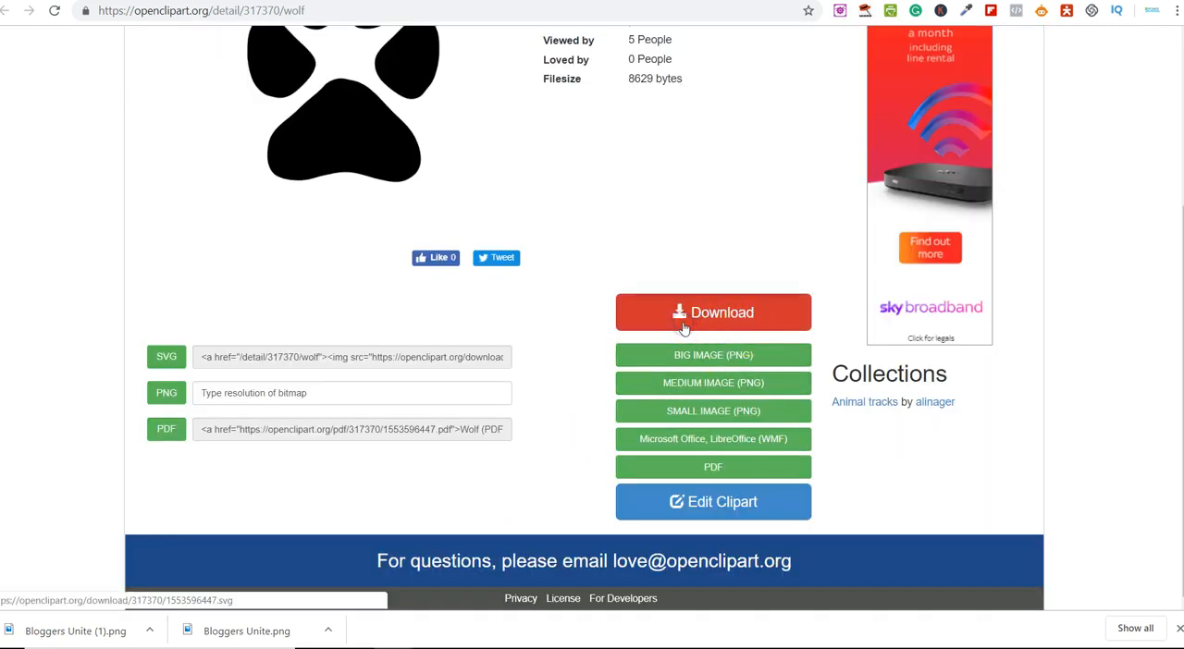
left_click(713, 312)
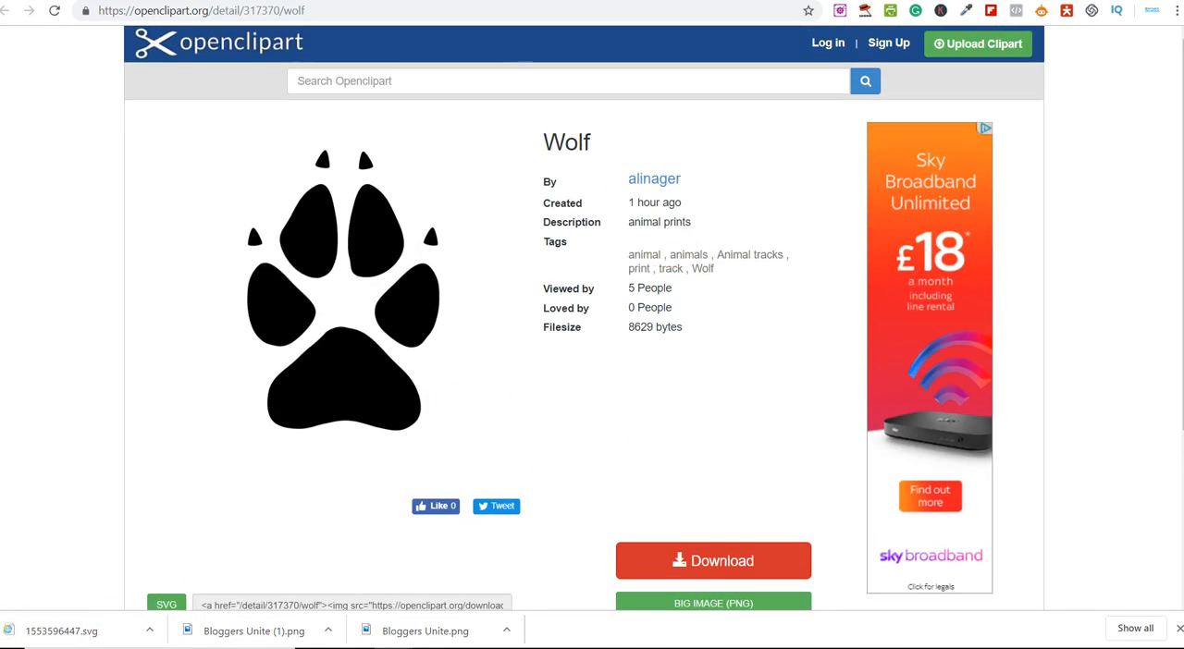
Return to the Openclipart home page via the openclipart logo.
left_click(217, 43)
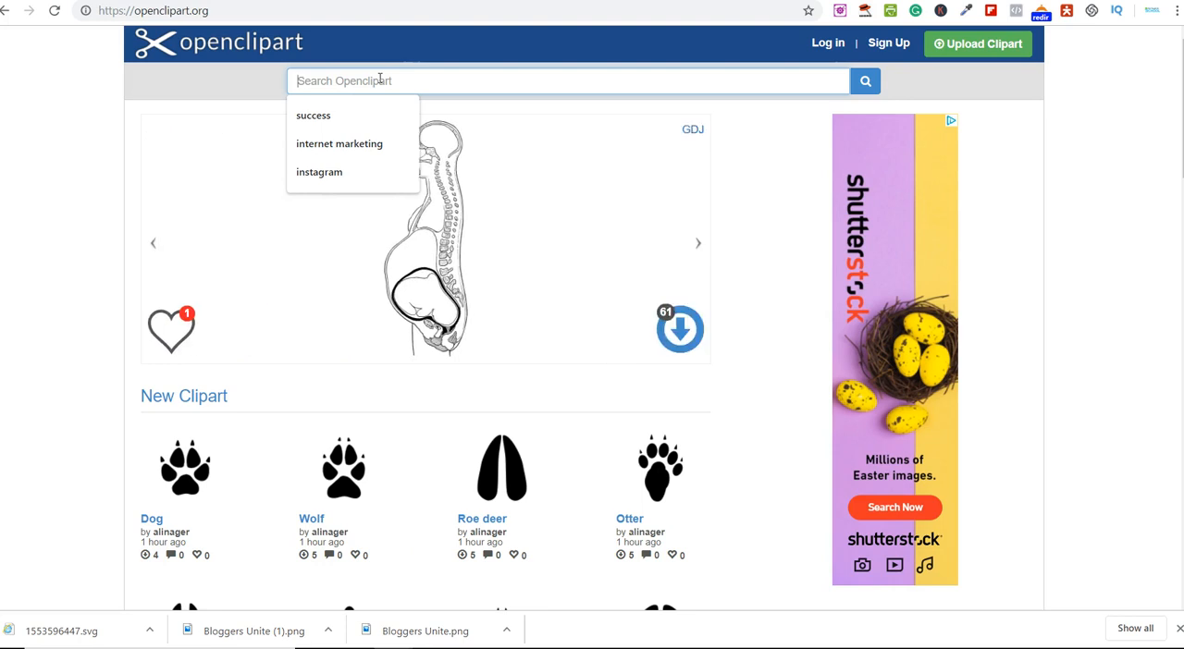
Search Openclipart for 'simple' and scroll through the first page of results.
type("s")
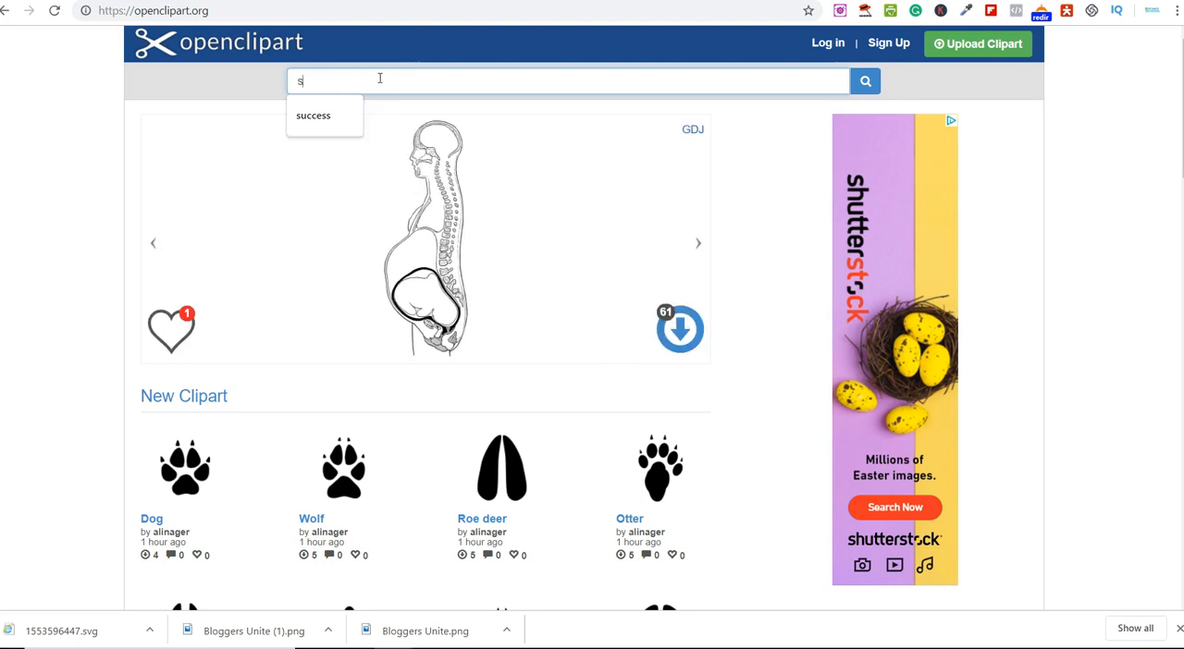
type("imple")
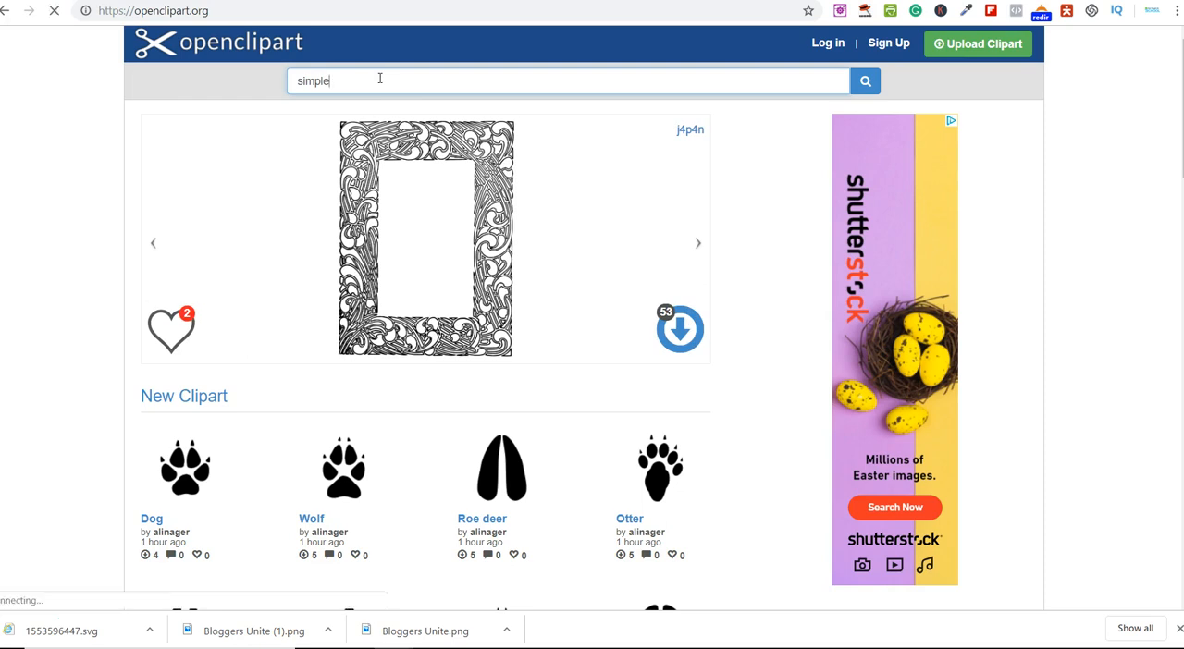
left_click(864, 80)
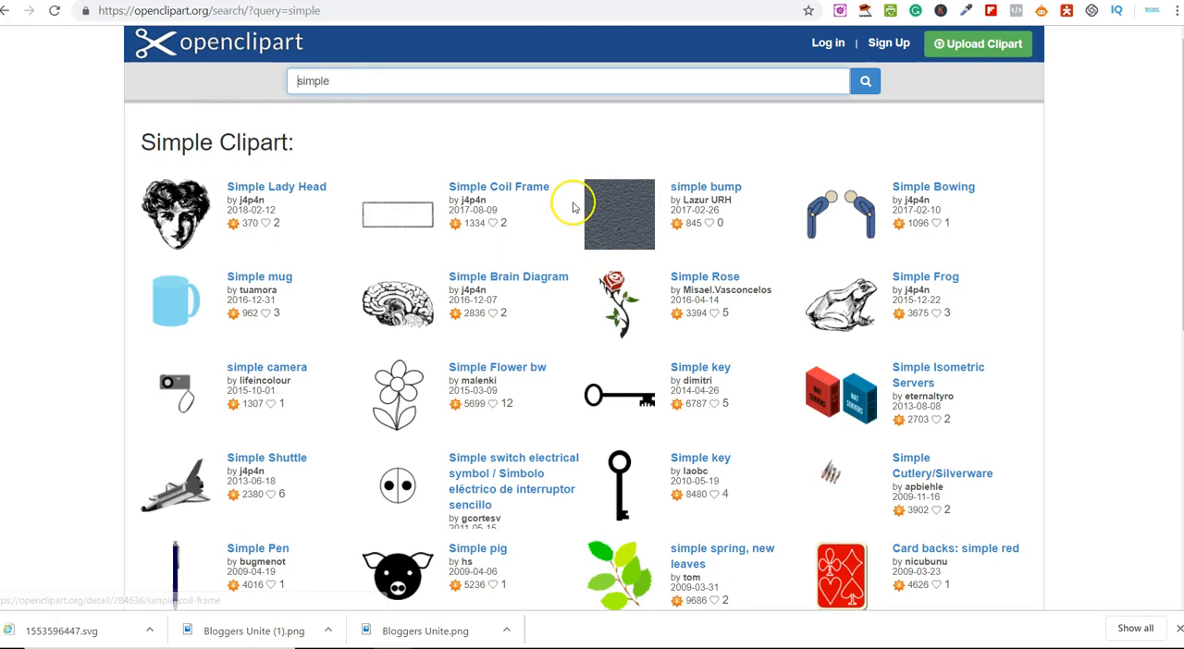
mouse_move(602, 384)
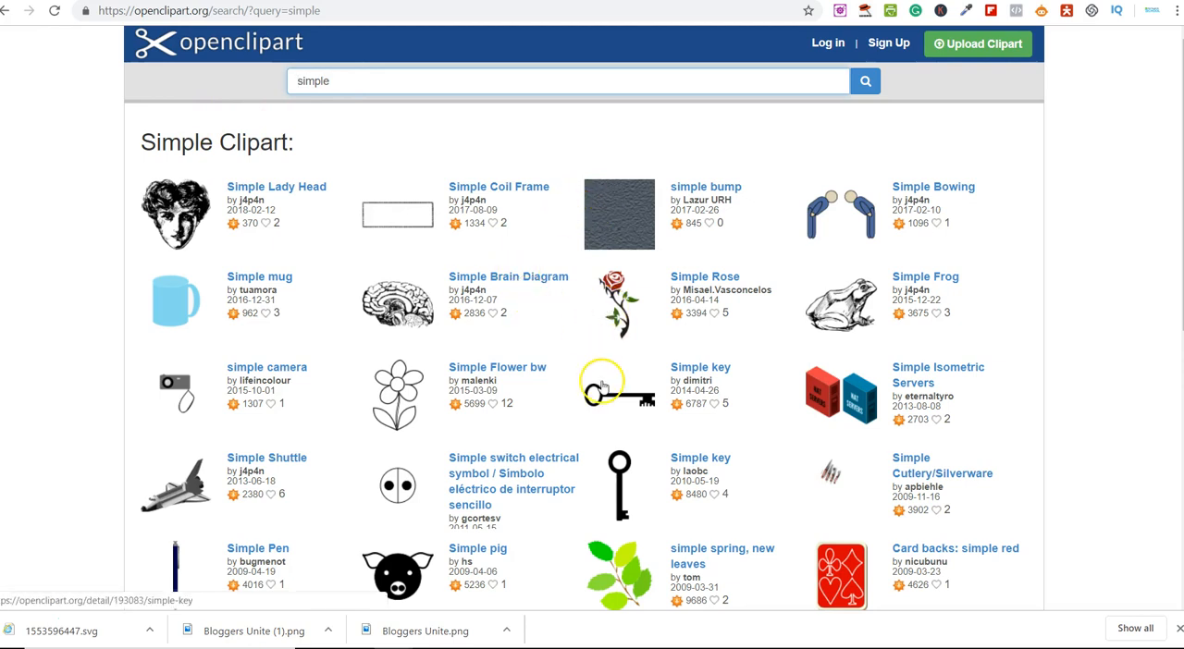
scroll("down", 3)
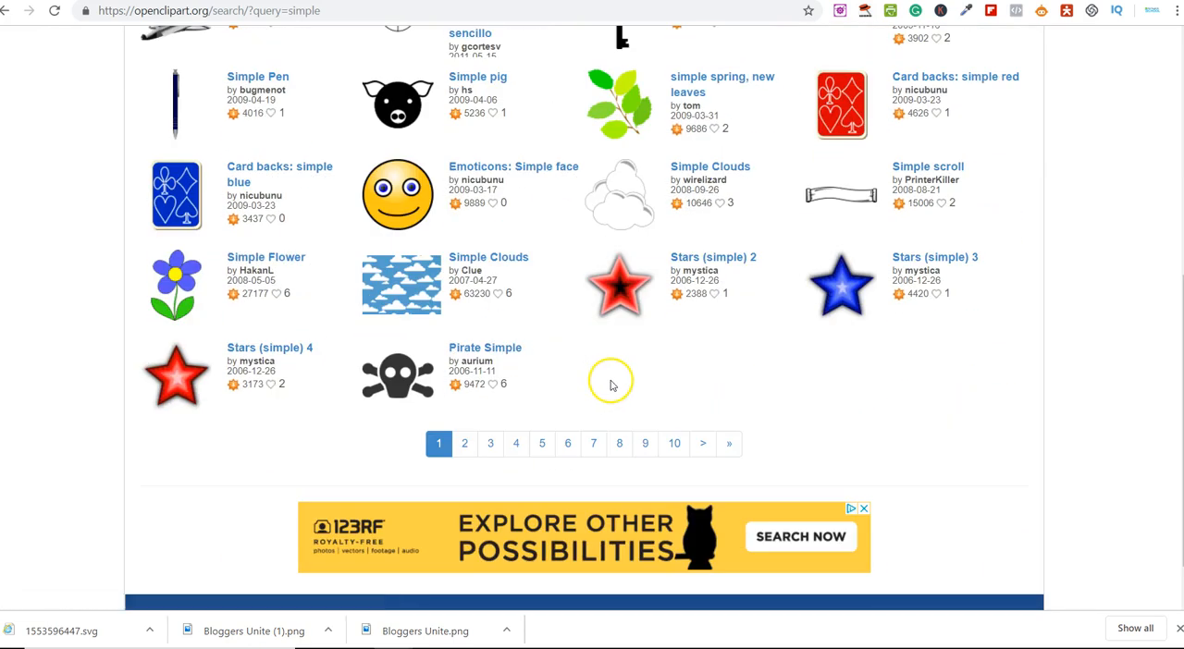
mouse_move(802, 409)
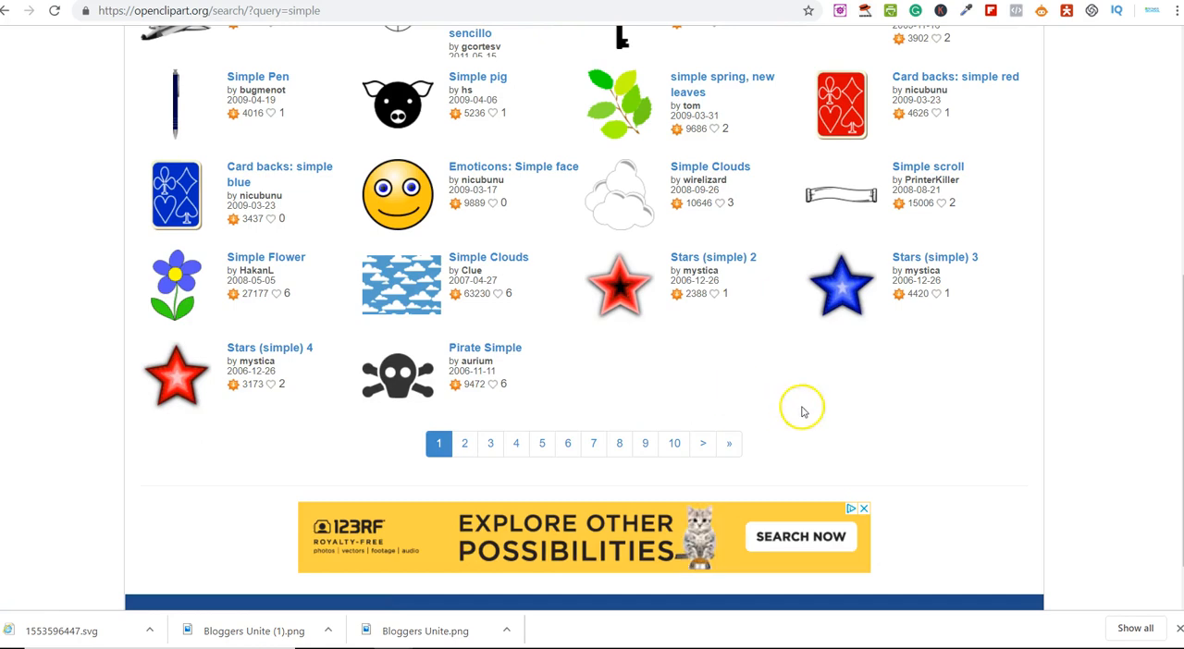
scroll("up", 3)
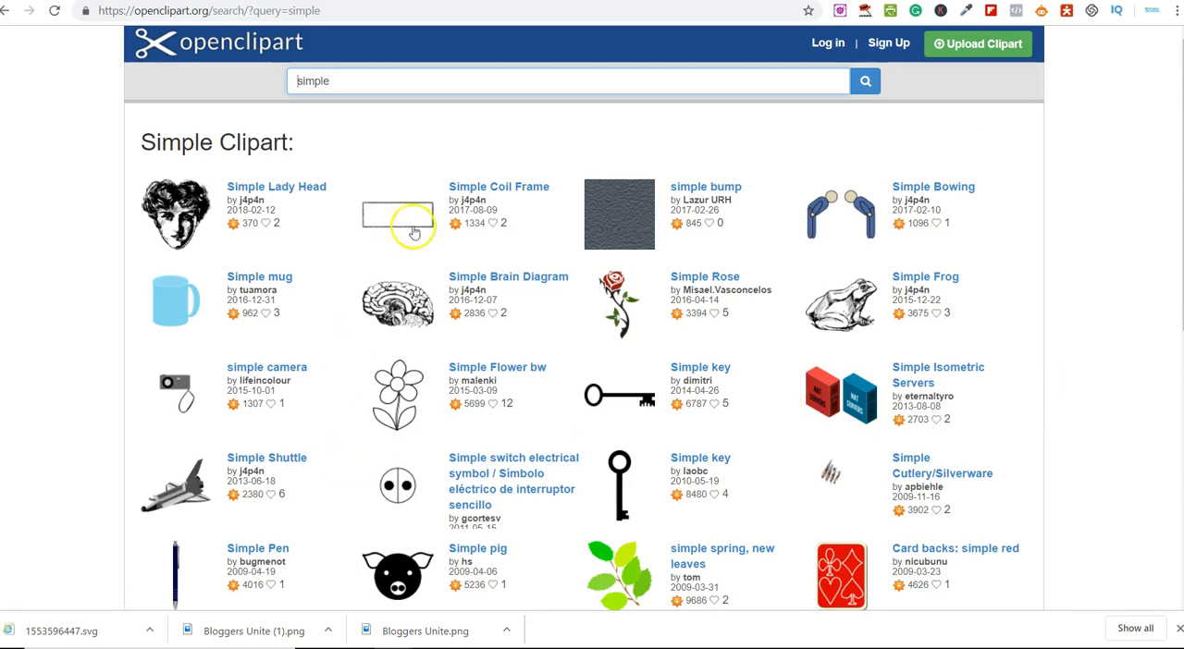
mouse_move(412, 305)
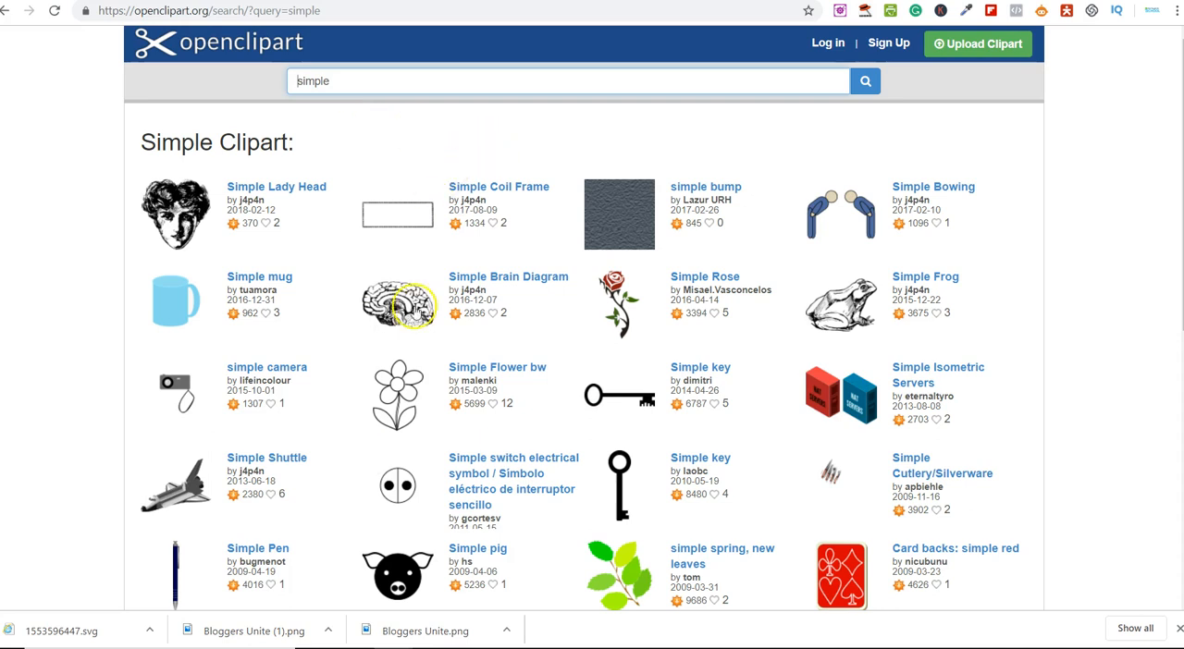
mouse_move(637, 477)
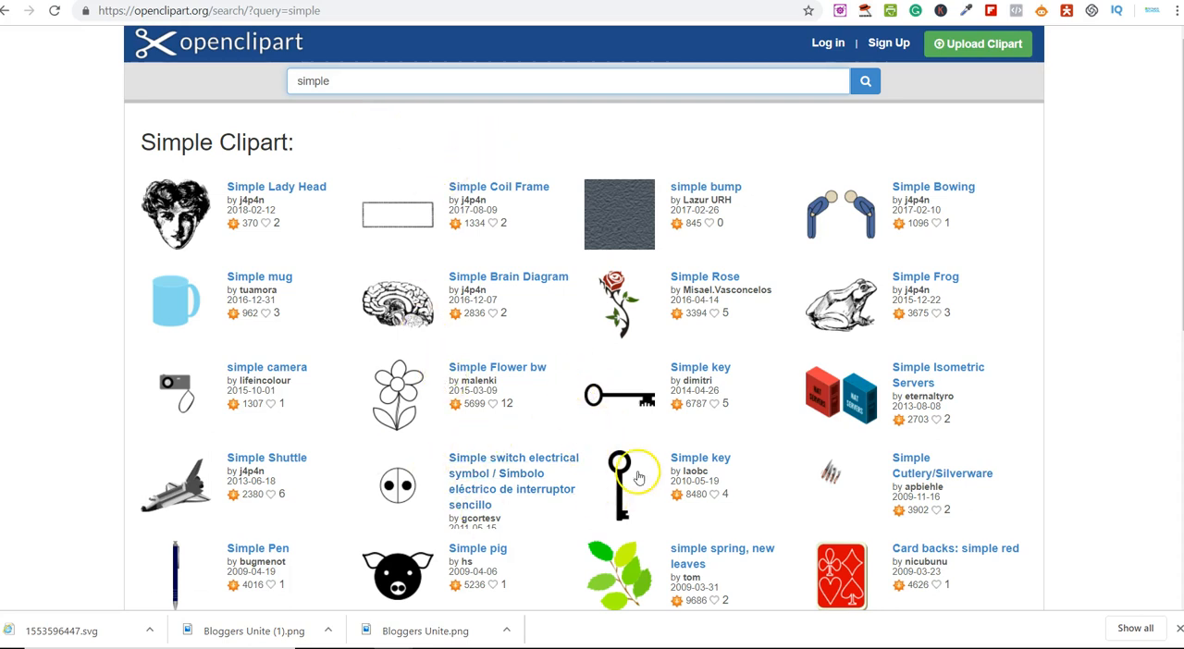
scroll("down", 3)
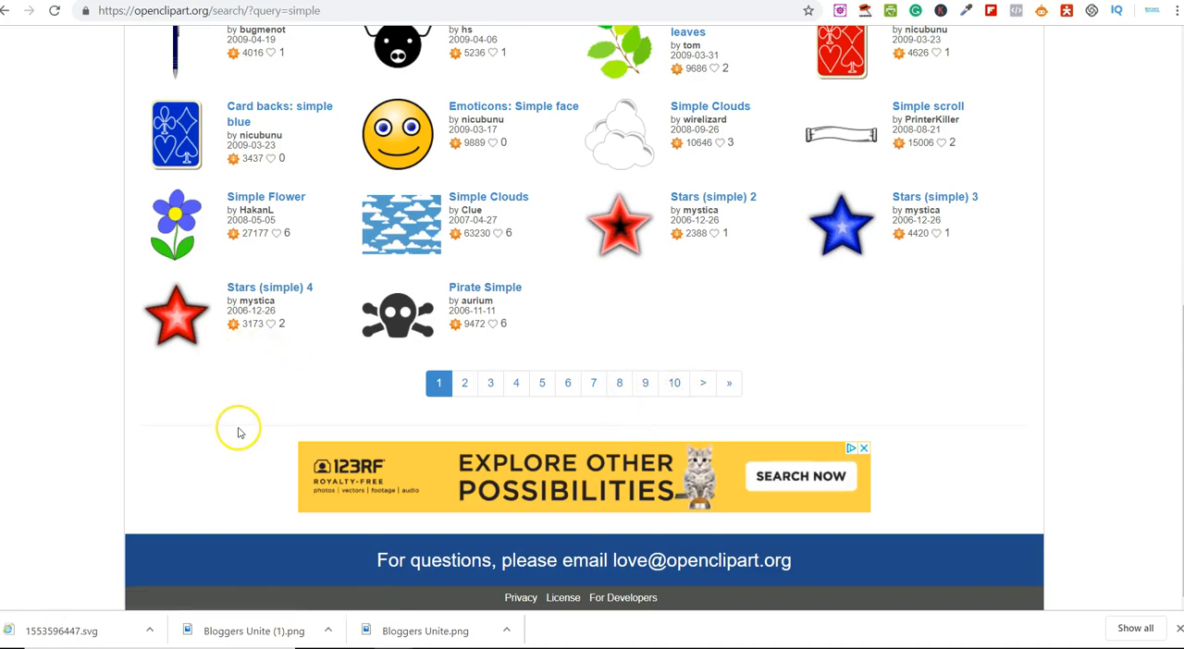
mouse_move(233, 428)
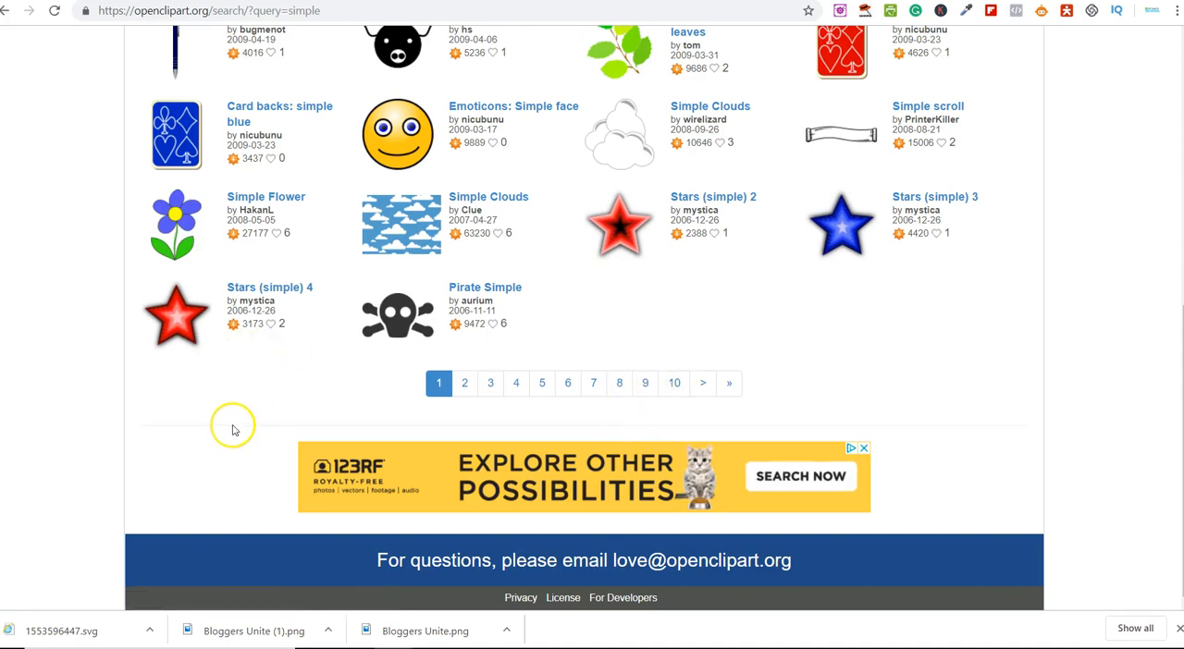
mouse_move(259, 397)
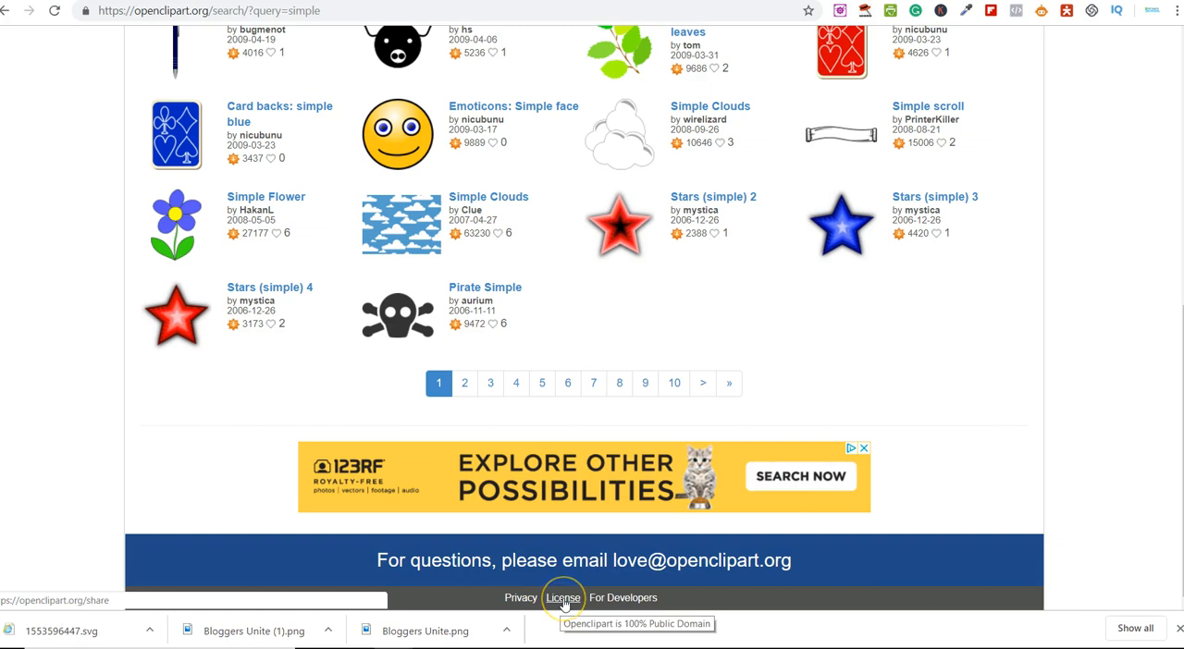
Open the footer License page stating all clipart is public domain under CC0.
left_click(562, 598)
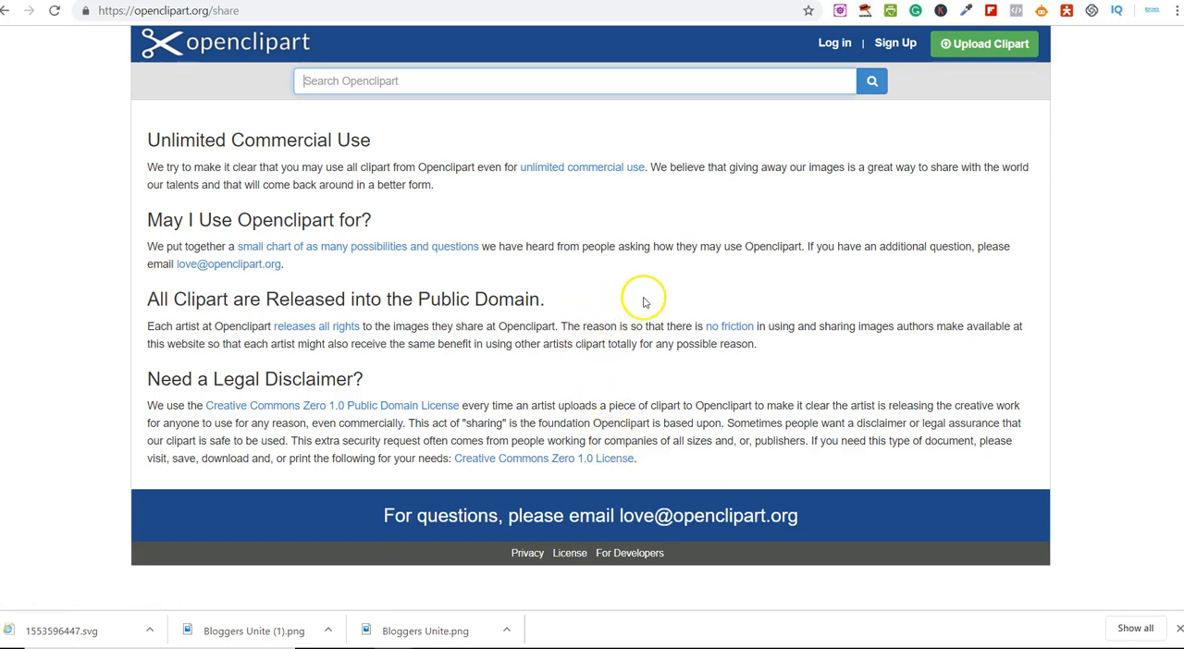
mouse_move(662, 288)
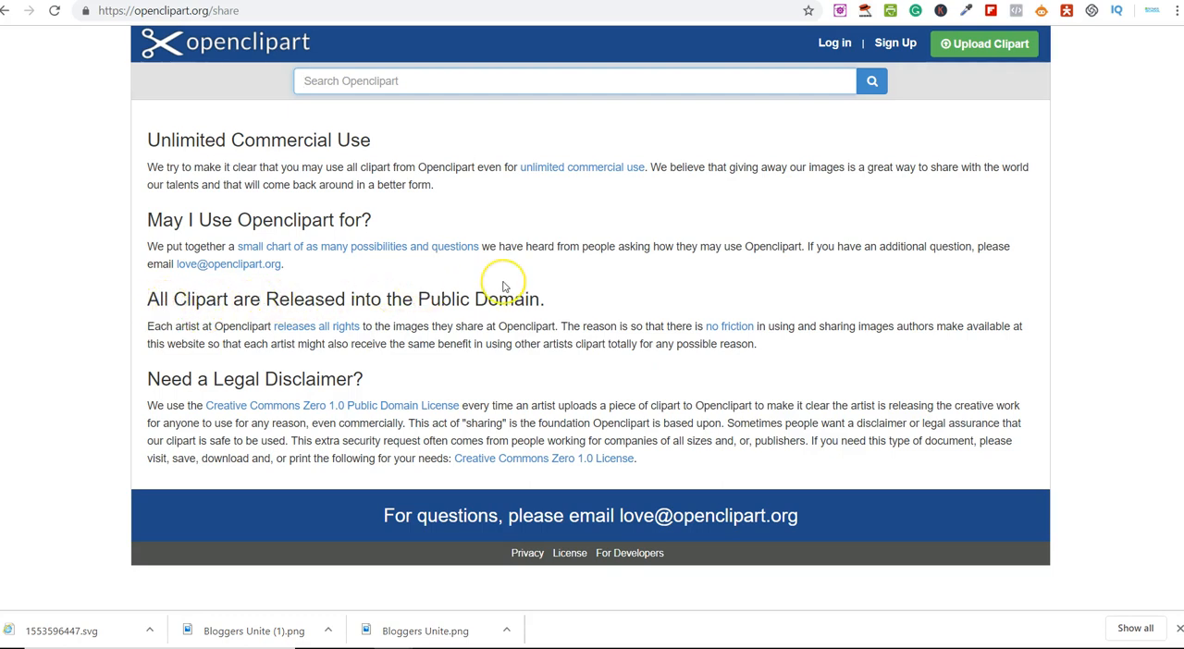
mouse_move(486, 359)
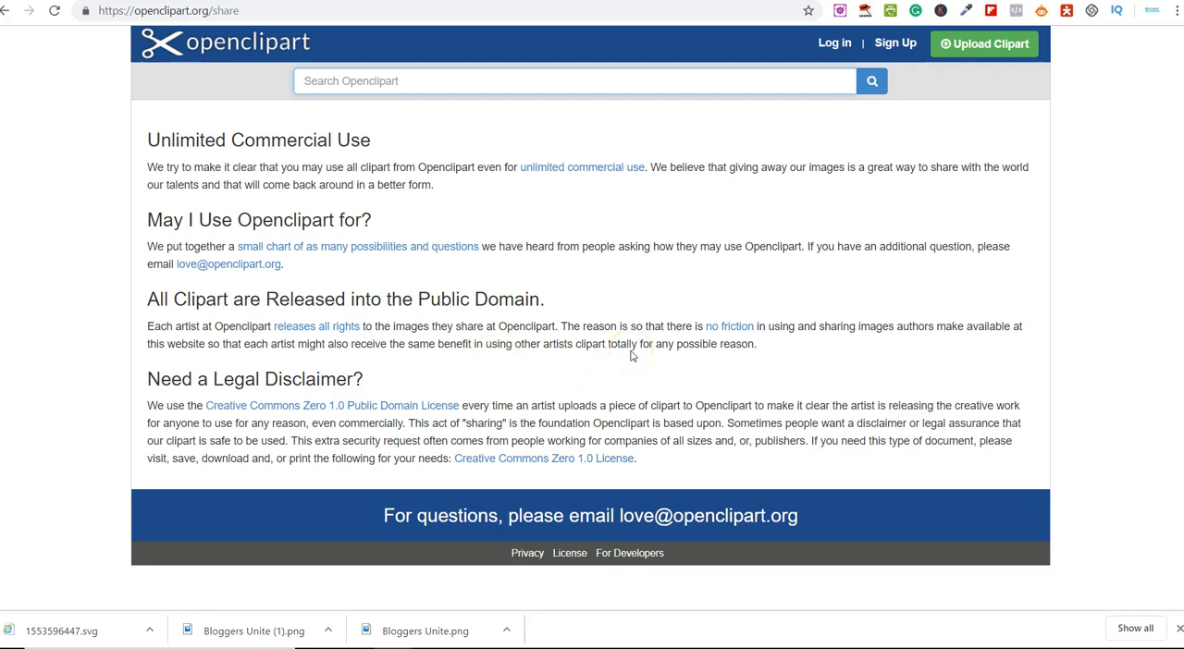
left_click(573, 81)
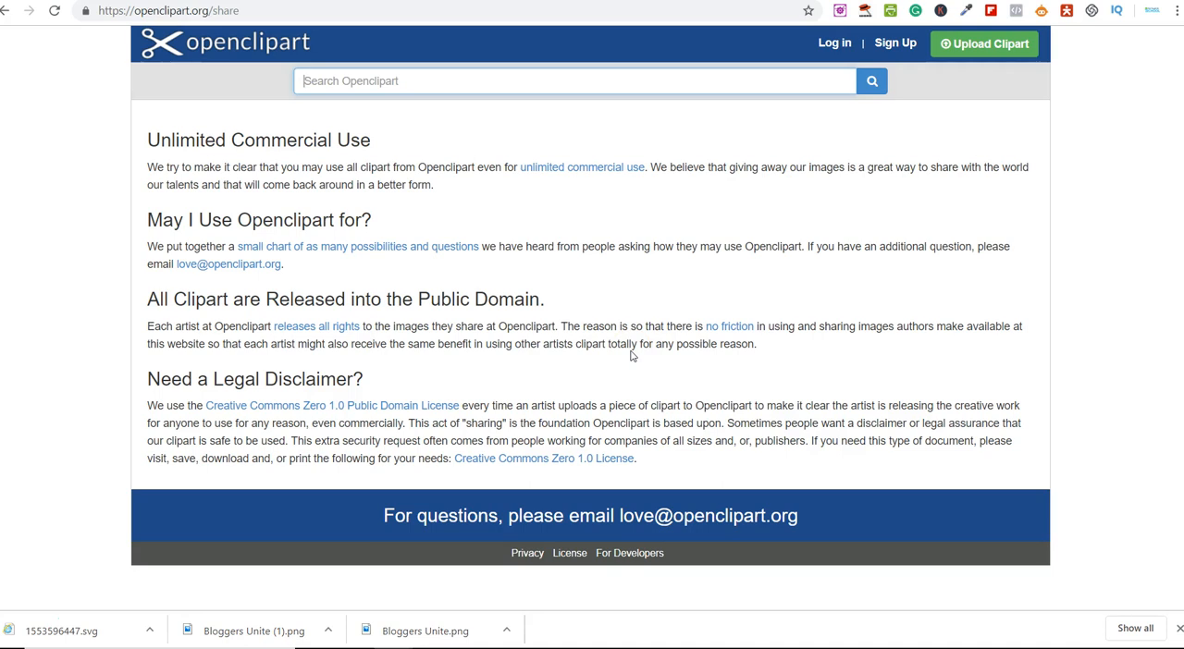
mouse_move(351, 162)
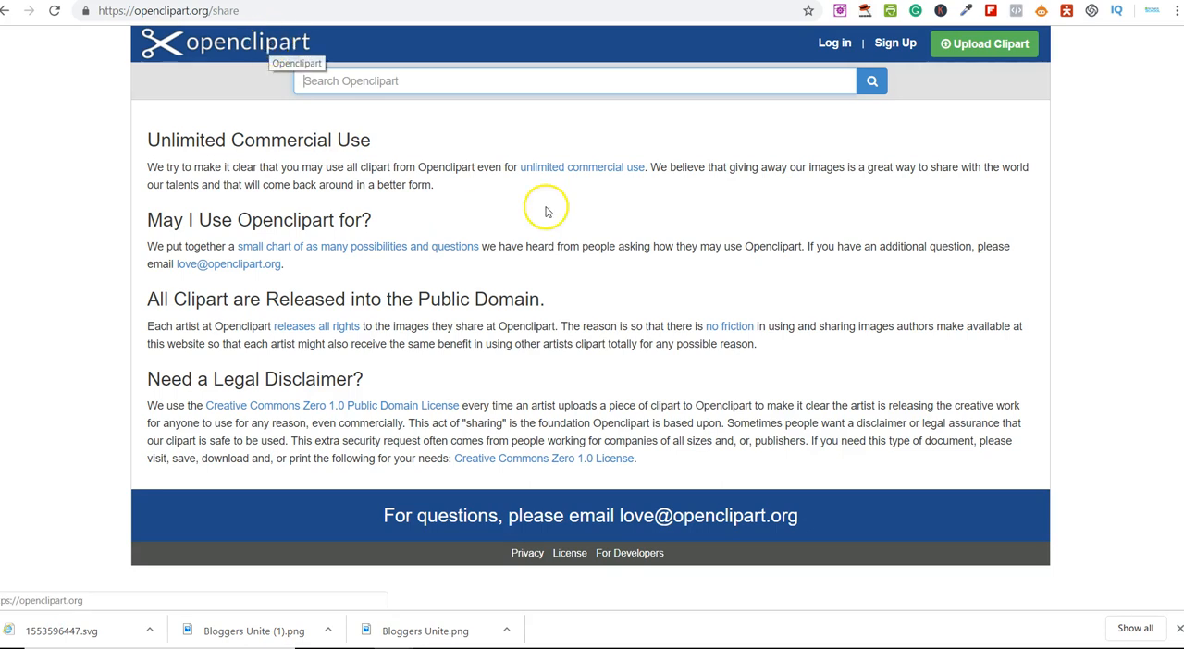
mouse_move(675, 272)
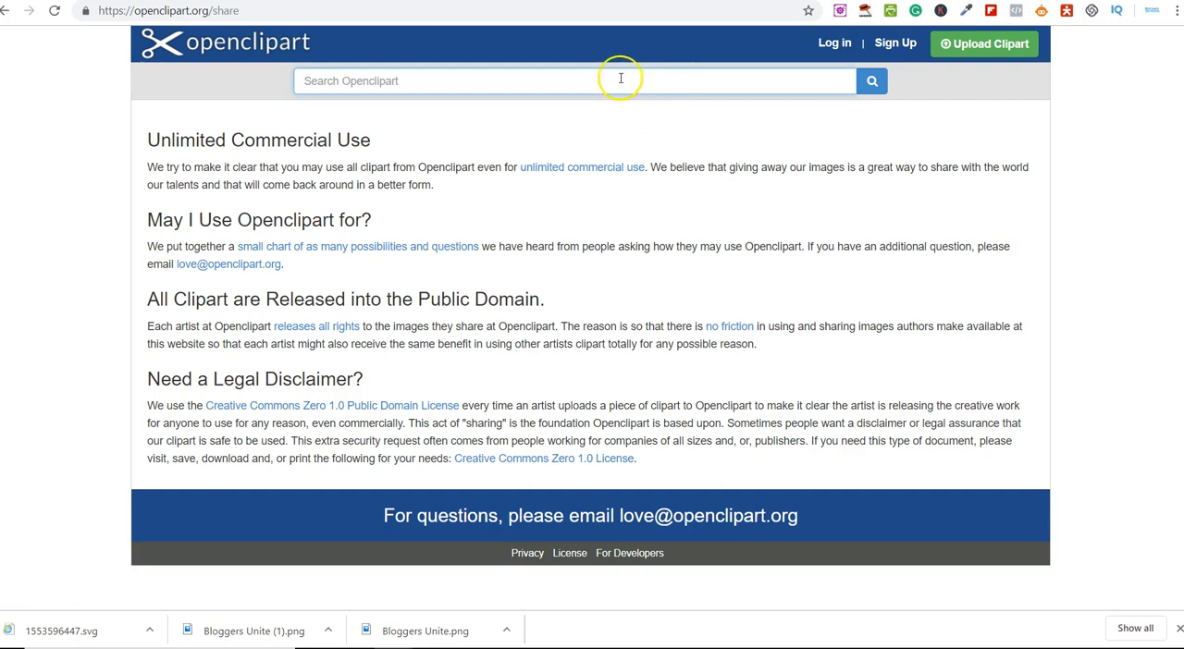
mouse_move(409, 242)
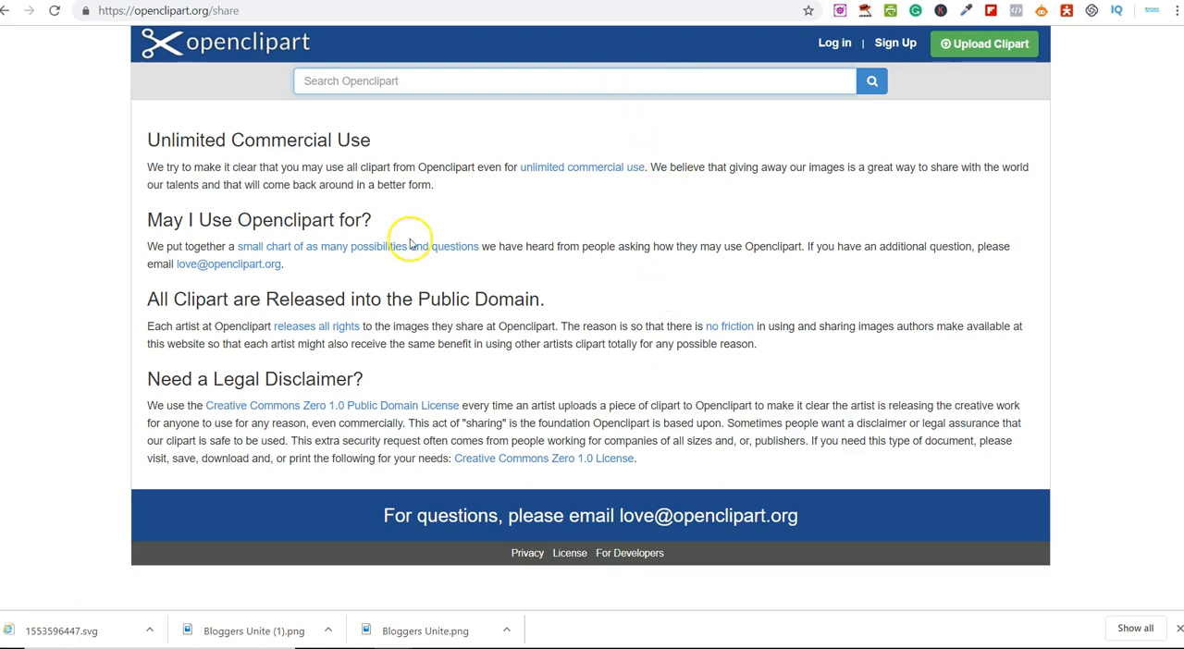
mouse_move(345, 370)
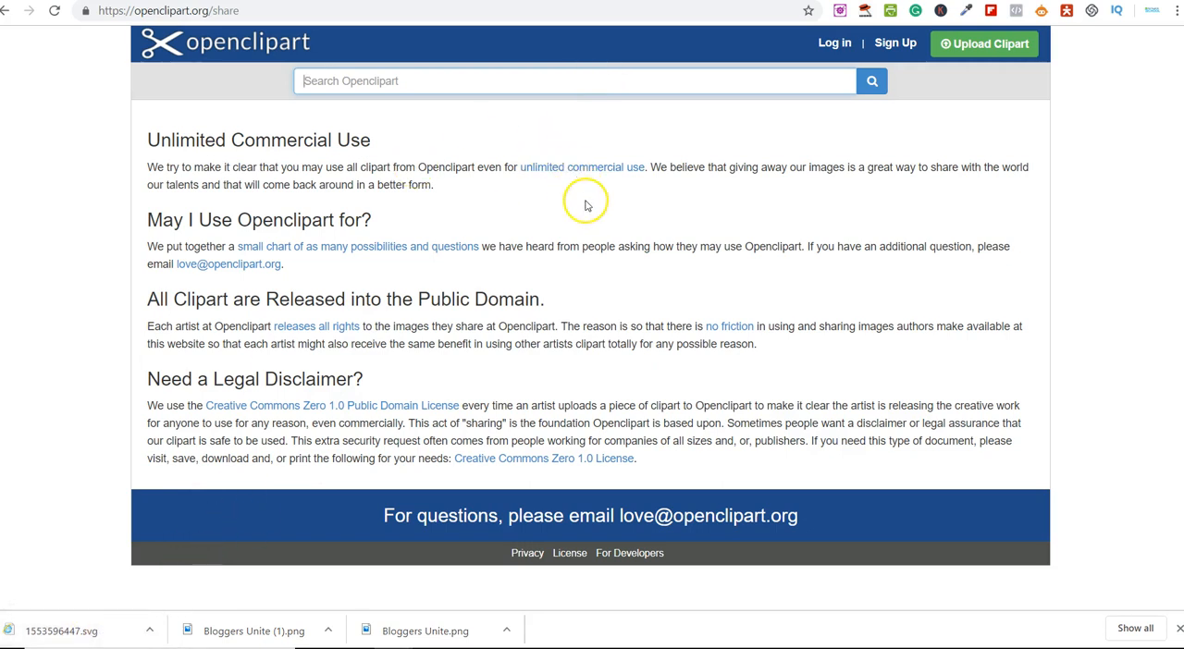
mouse_move(691, 145)
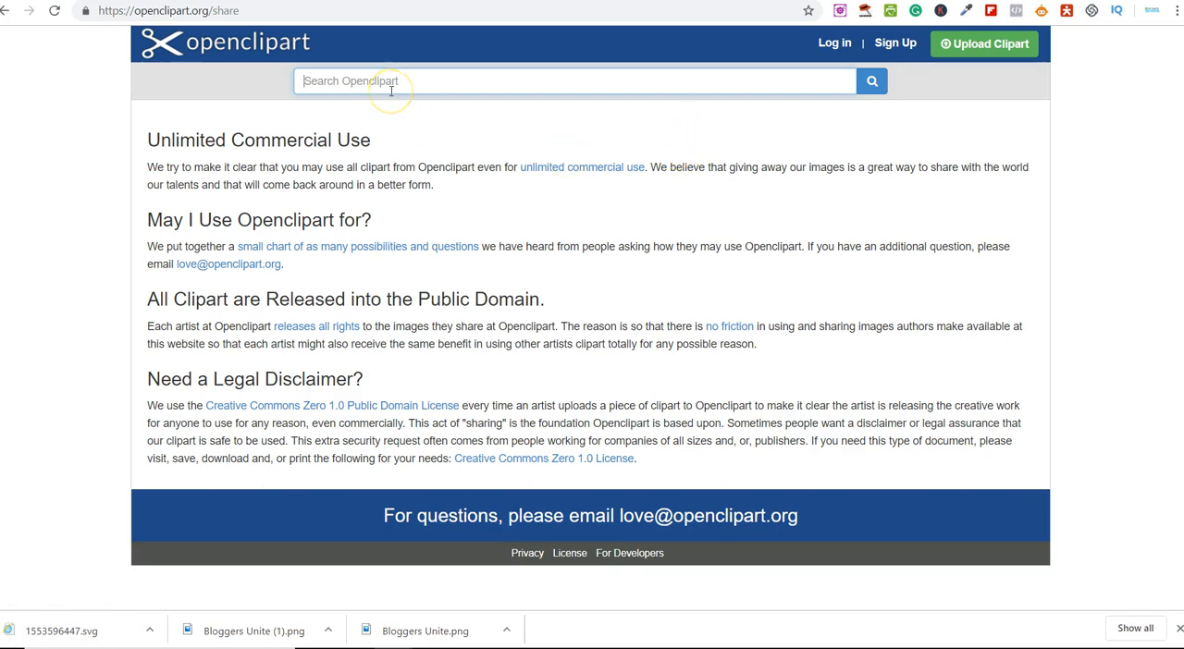
mouse_move(479, 121)
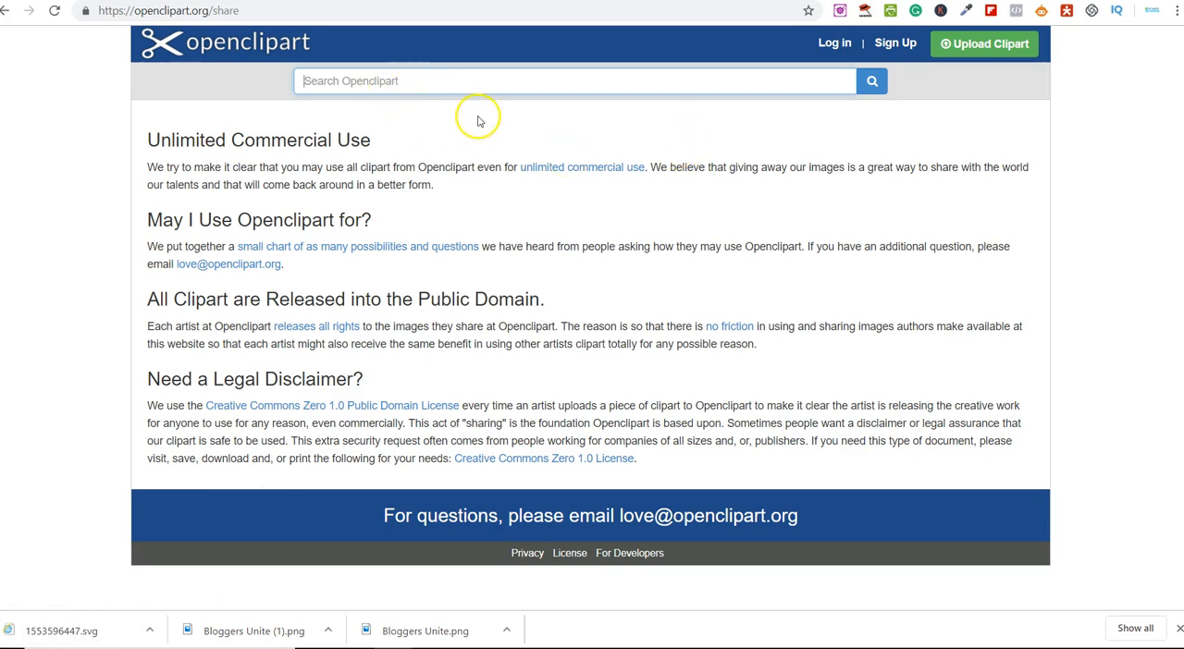